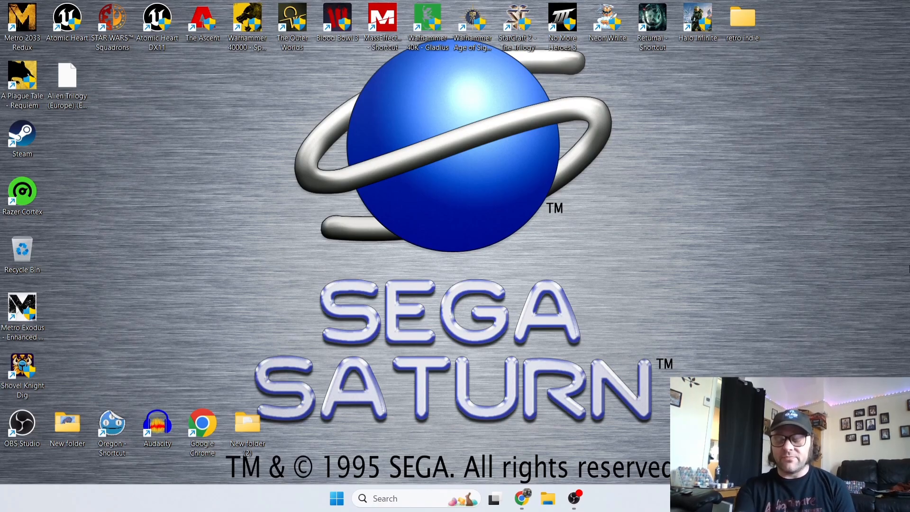
Step: Launch Google Chrome from the taskbar to search for uoYabause downloads
{"action": "left_click", "coordinate": [521, 498]}
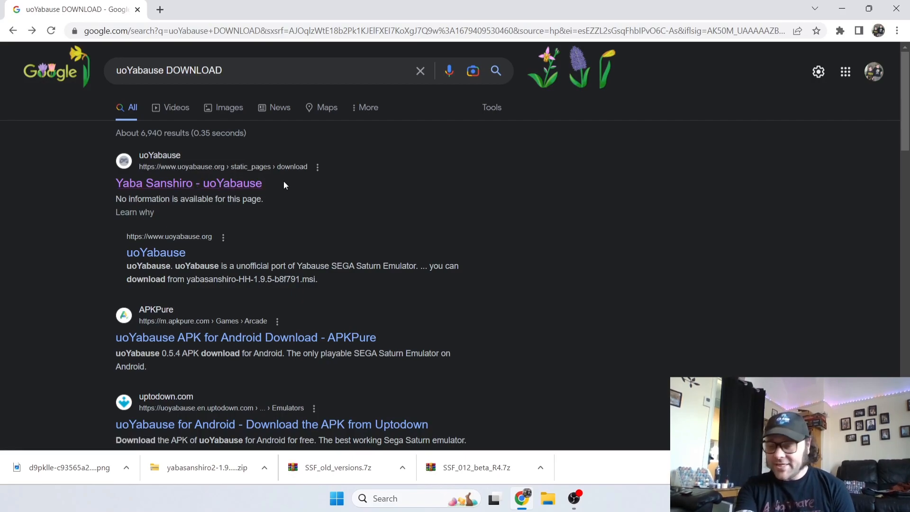
{"action": "mouse_move", "coordinate": [189, 183]}
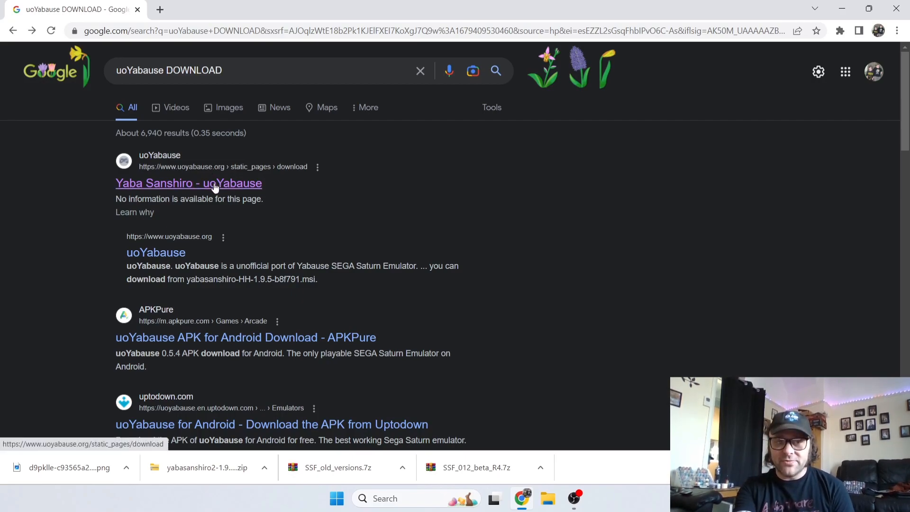
Step: From the 'Yaba Sanshiro - uoYabause' page, download the Windows 'Latest Stable: 1.9.3(zip)' release
{"action": "left_click", "coordinate": [188, 182]}
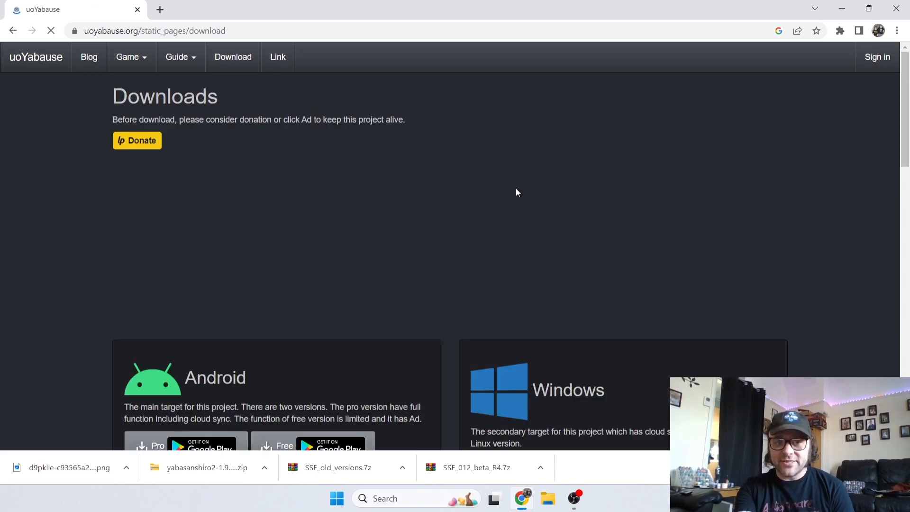
{"action": "scroll", "scroll_direction": "down", "scroll_amount": 3}
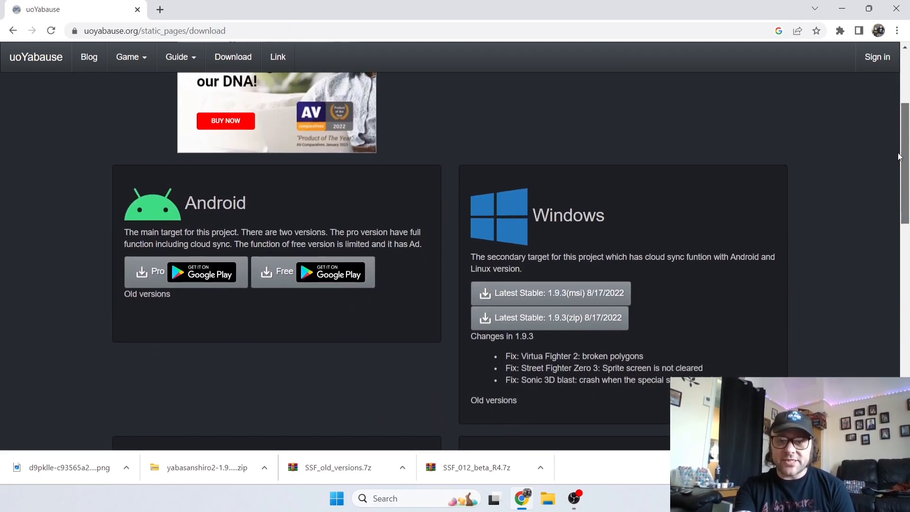
{"action": "scroll", "scroll_direction": "down", "scroll_amount": 3}
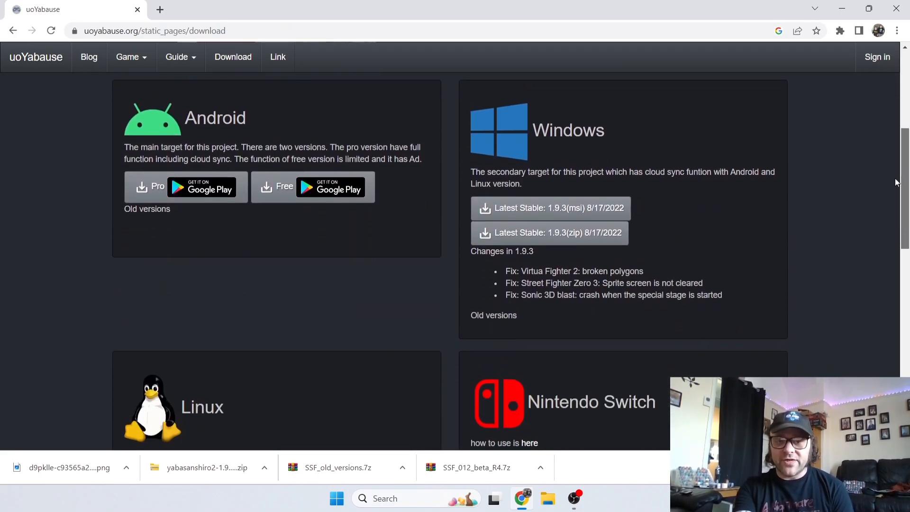
{"action": "scroll", "scroll_direction": "down", "scroll_amount": 3}
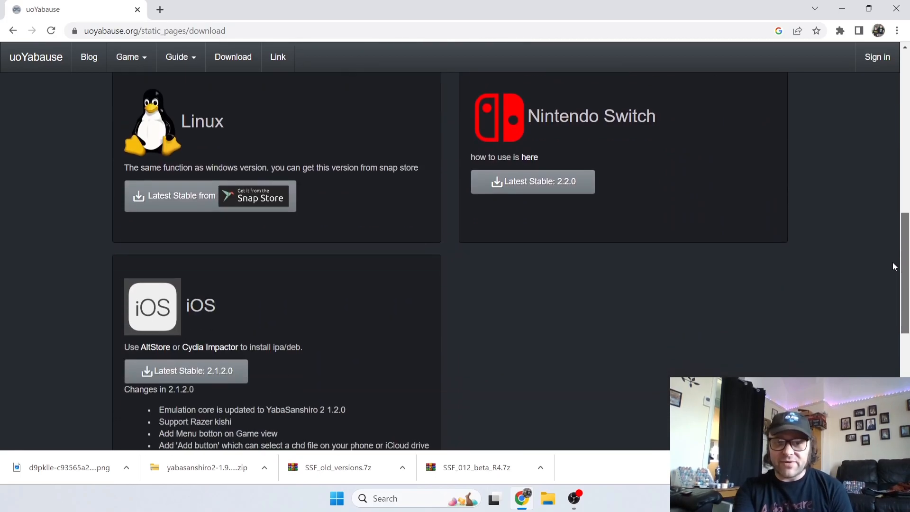
{"action": "scroll", "scroll_direction": "up", "scroll_amount": 3}
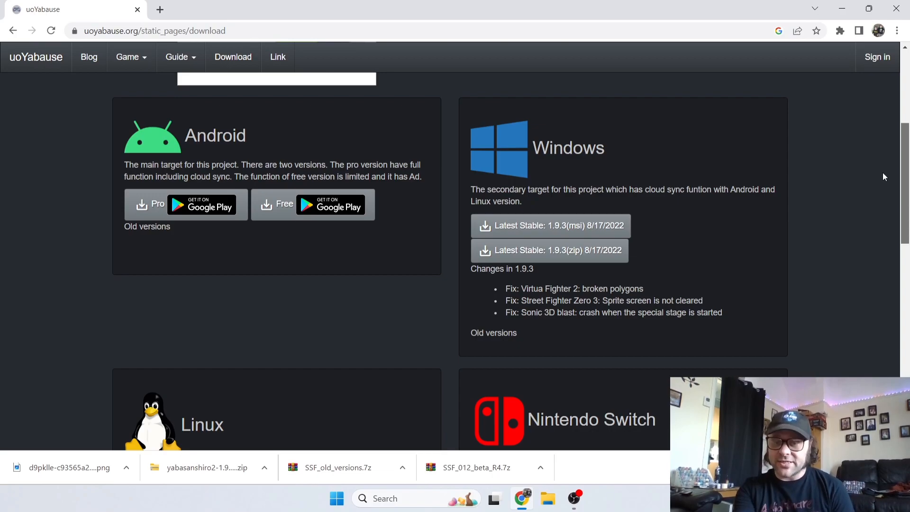
{"action": "scroll", "scroll_direction": "down", "scroll_amount": 3}
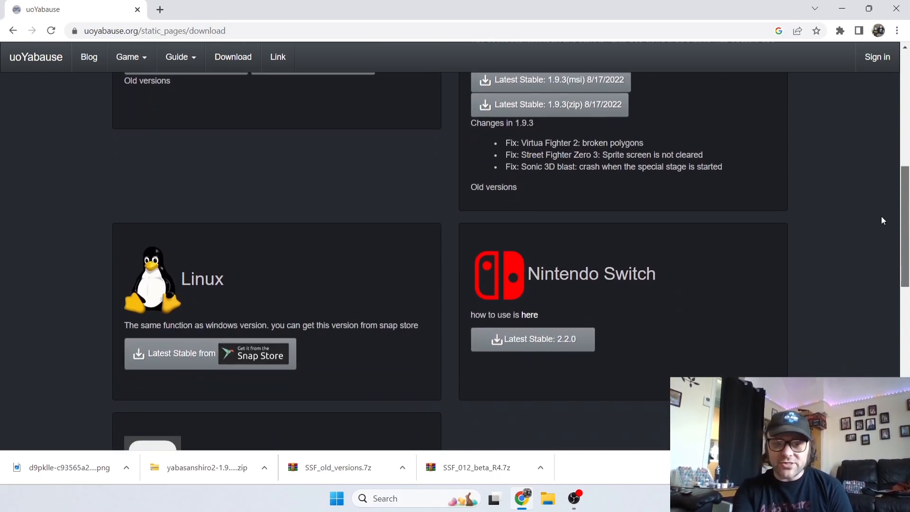
{"action": "scroll", "scroll_direction": "down", "scroll_amount": 3}
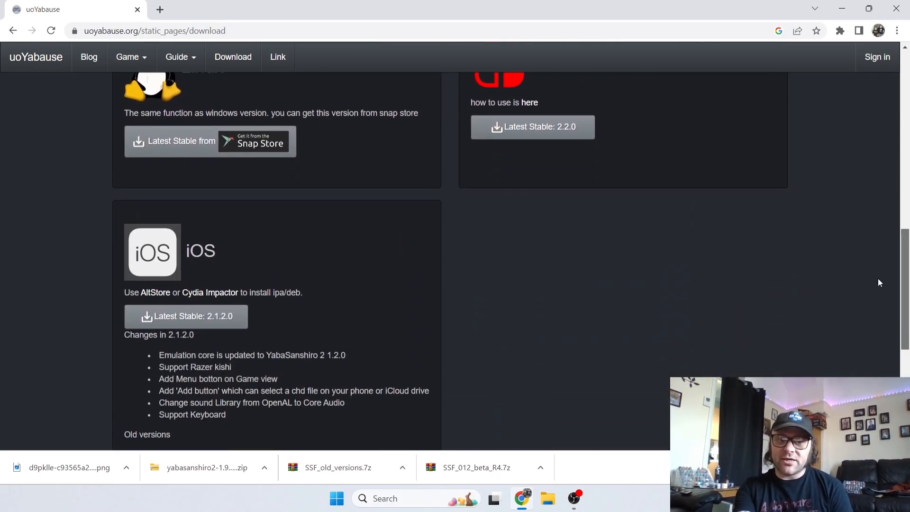
{"action": "scroll", "scroll_direction": "up", "scroll_amount": 3}
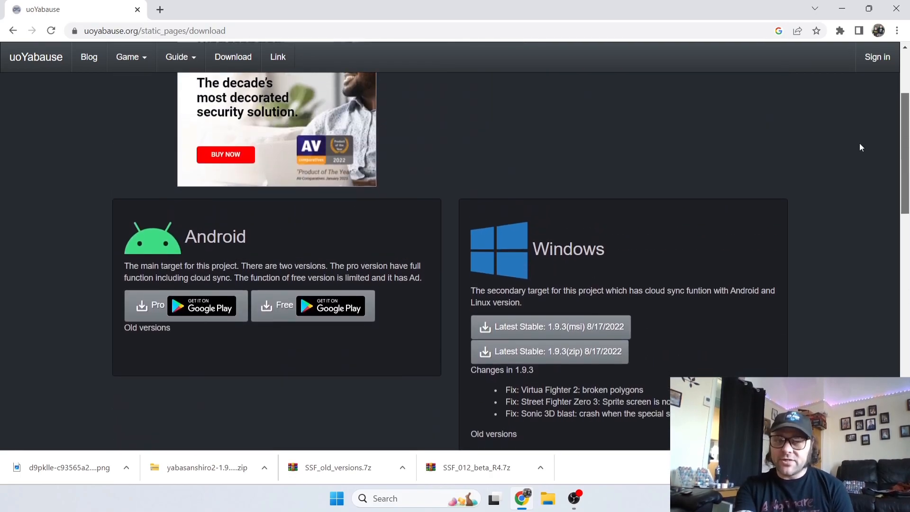
{"action": "scroll", "scroll_direction": "down", "scroll_amount": 3}
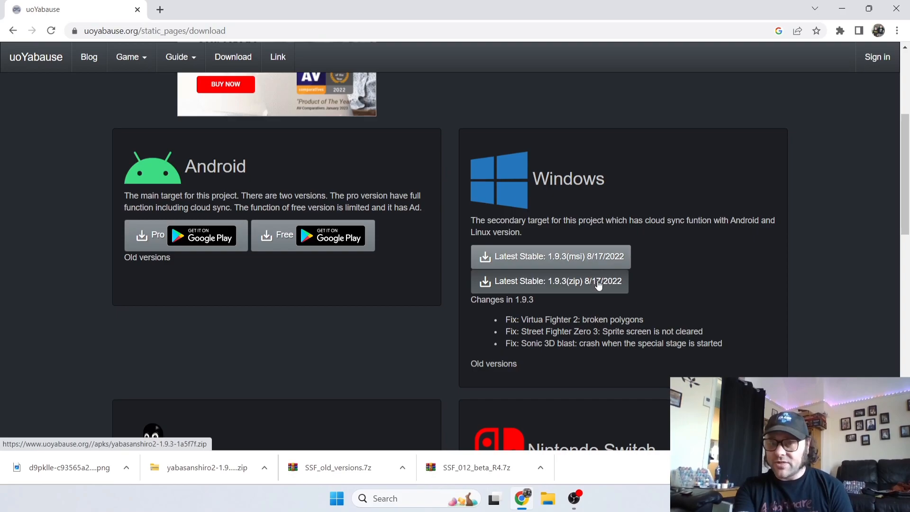
{"action": "mouse_move", "coordinate": [563, 261]}
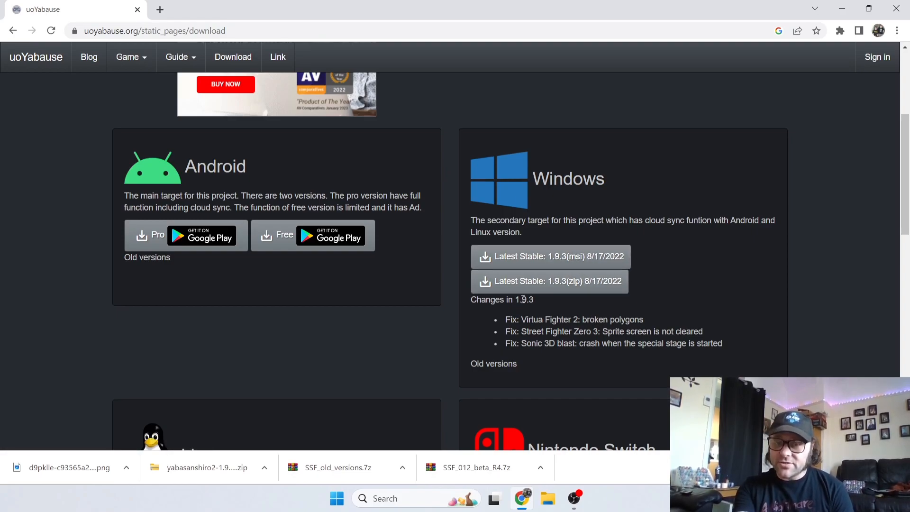
{"action": "left_click", "coordinate": [549, 281]}
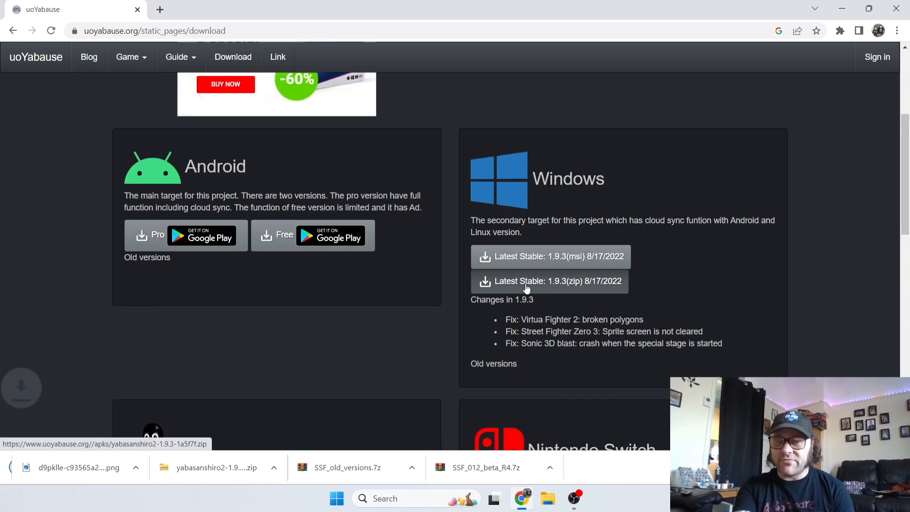
{"action": "left_click", "coordinate": [549, 281]}
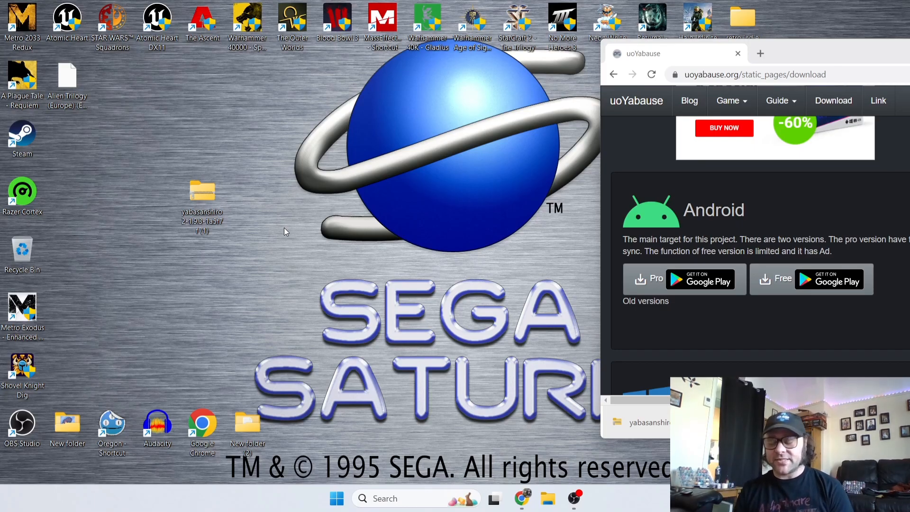
{"action": "mouse_move", "coordinate": [245, 266]}
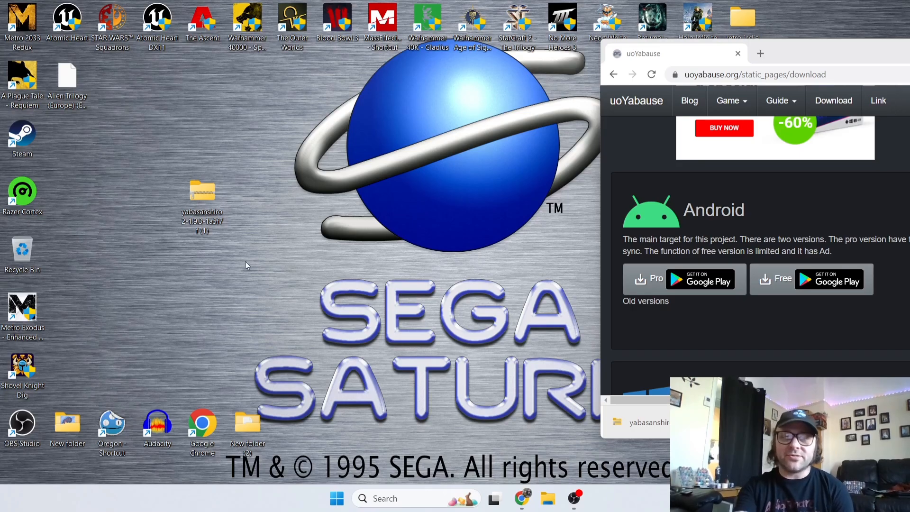
{"action": "mouse_move", "coordinate": [202, 197]}
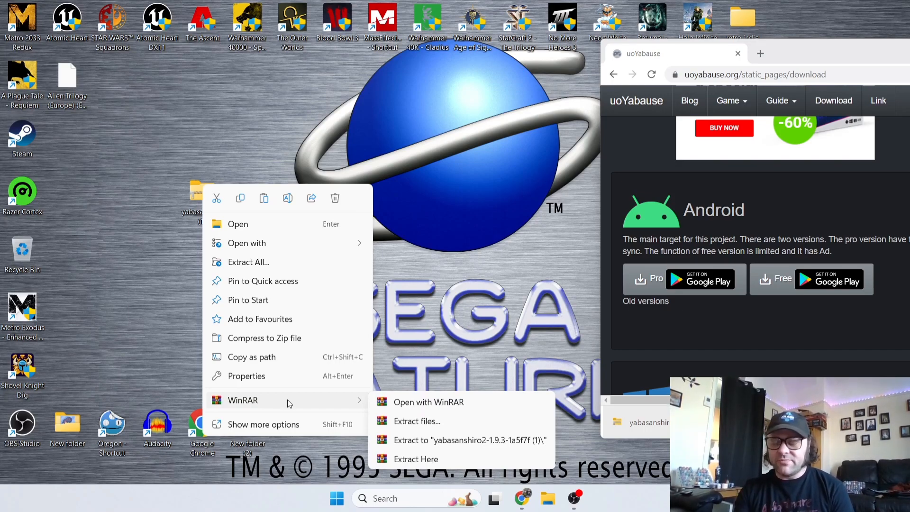
{"action": "mouse_move", "coordinate": [432, 440]}
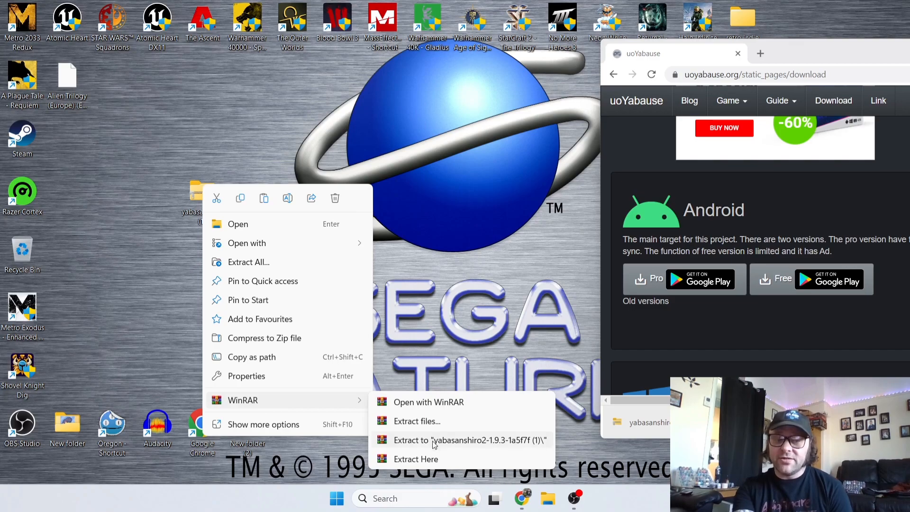
Step: Extract the zip with WinRAR into 'yabasanshiro2-1.9.3-1a5f7f (1)\'
{"action": "left_click", "coordinate": [470, 440]}
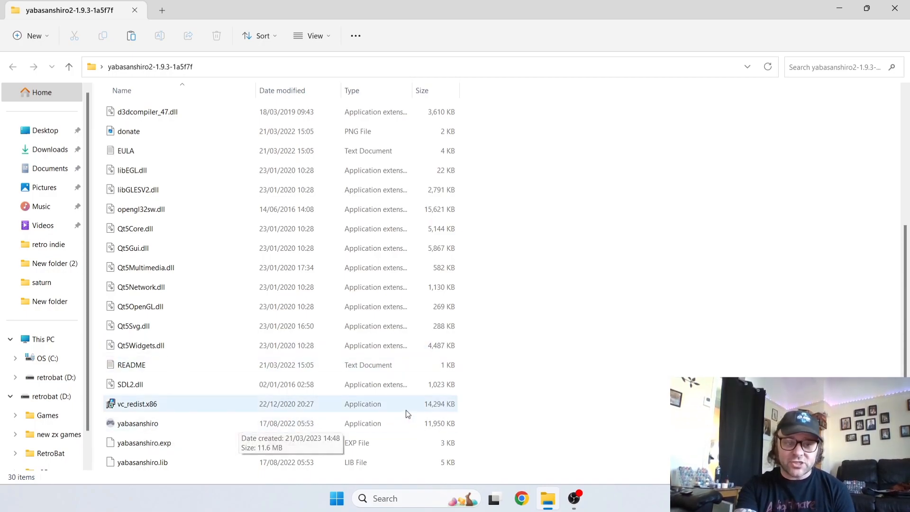
{"action": "mouse_move", "coordinate": [479, 431]}
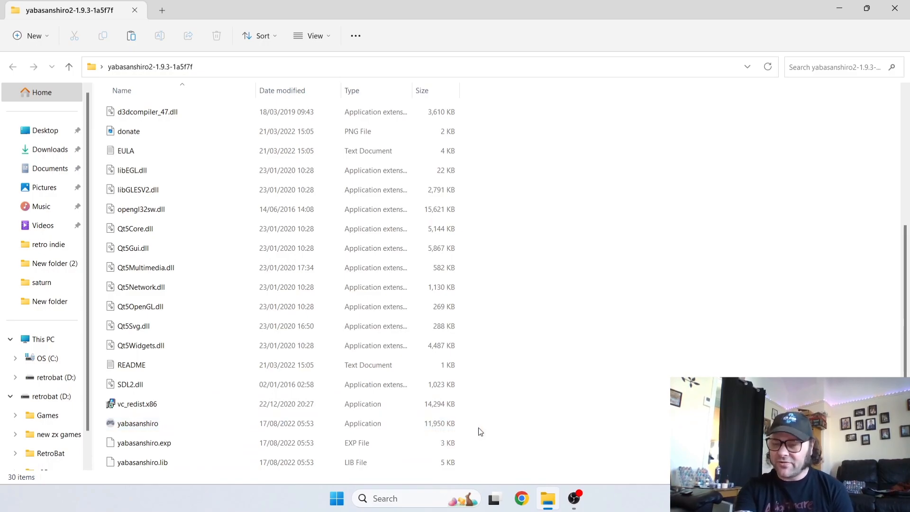
Step: Select yabasanshiro.exe in the extracted folder
{"action": "left_click", "coordinate": [137, 403]}
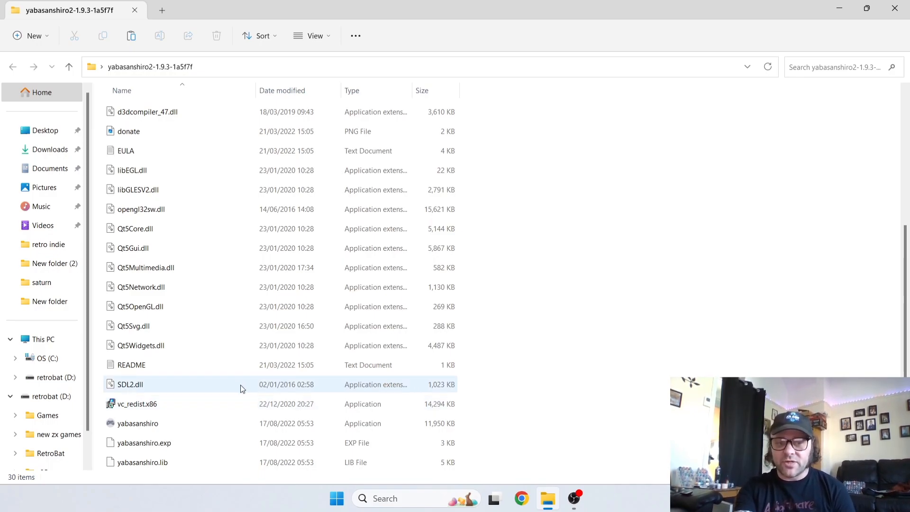
{"action": "mouse_move", "coordinate": [137, 403]}
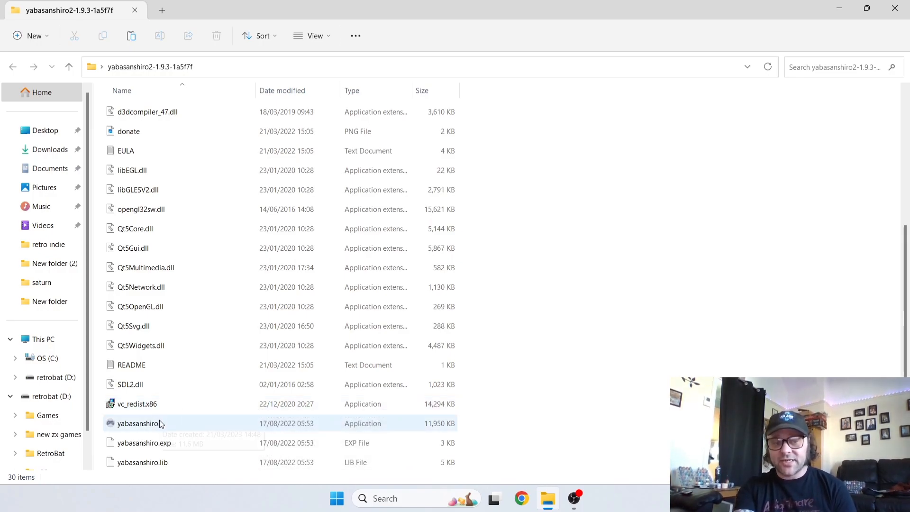
{"action": "mouse_move", "coordinate": [170, 427]}
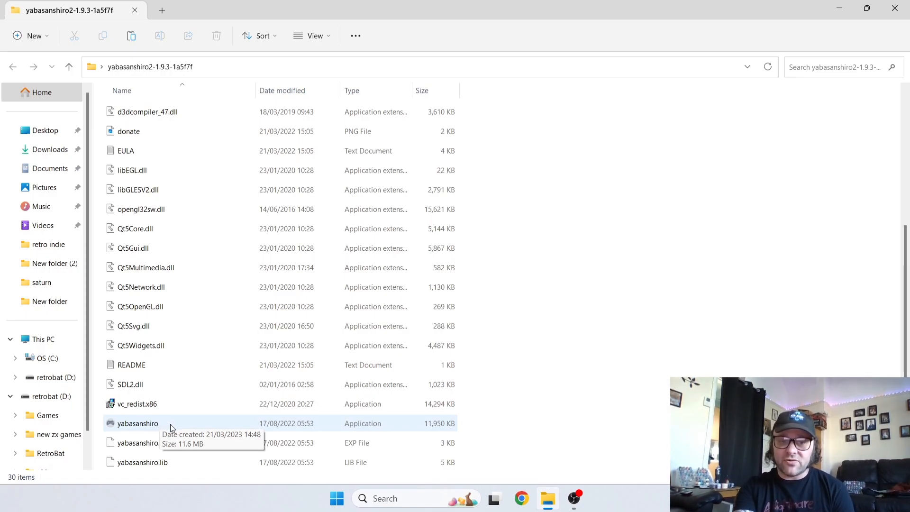
{"action": "left_click", "coordinate": [138, 423]}
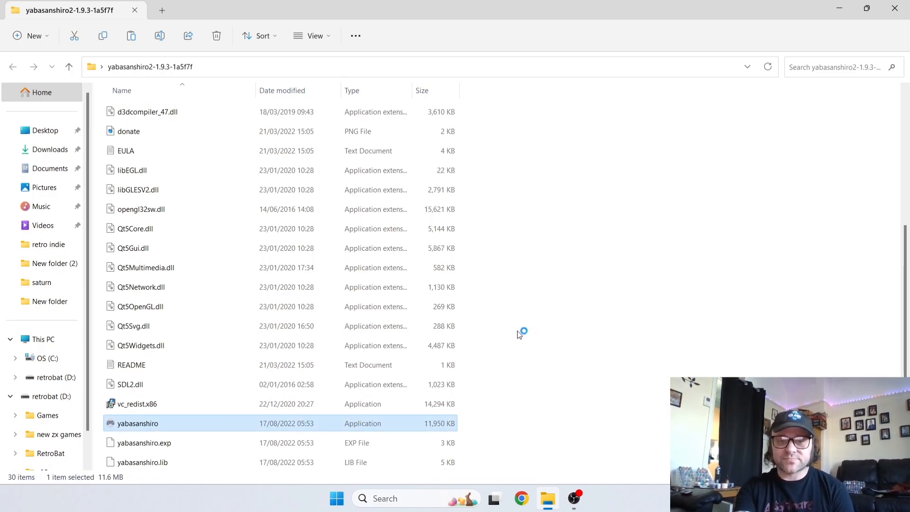
Step: Run yabasanshiro.exe to bring up the Yaba Sanshiro 2 v1.9.3 window
{"action": "double_click", "coordinate": [137, 423]}
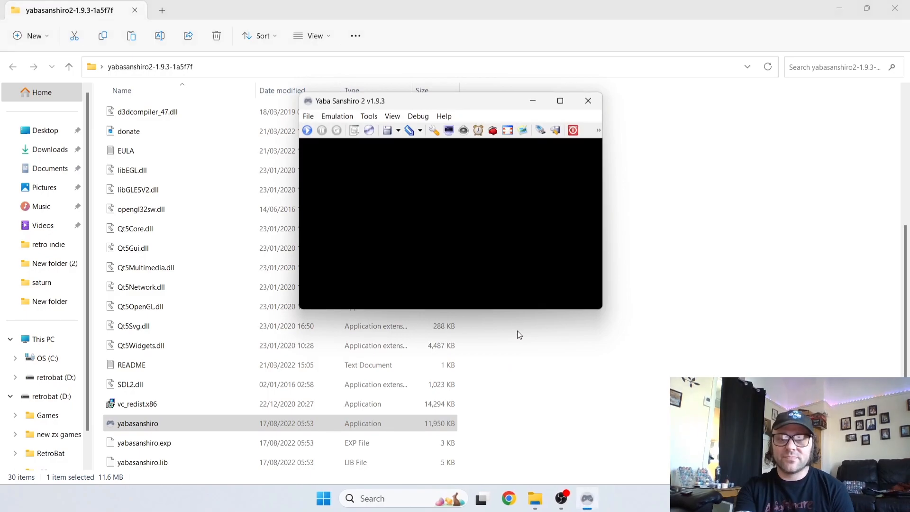
{"action": "mouse_move", "coordinate": [457, 215]}
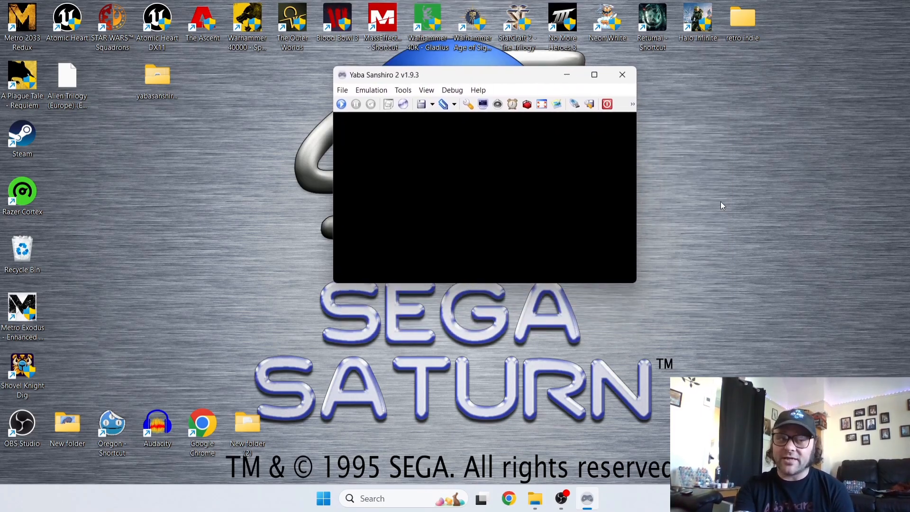
{"action": "mouse_move", "coordinate": [513, 79]}
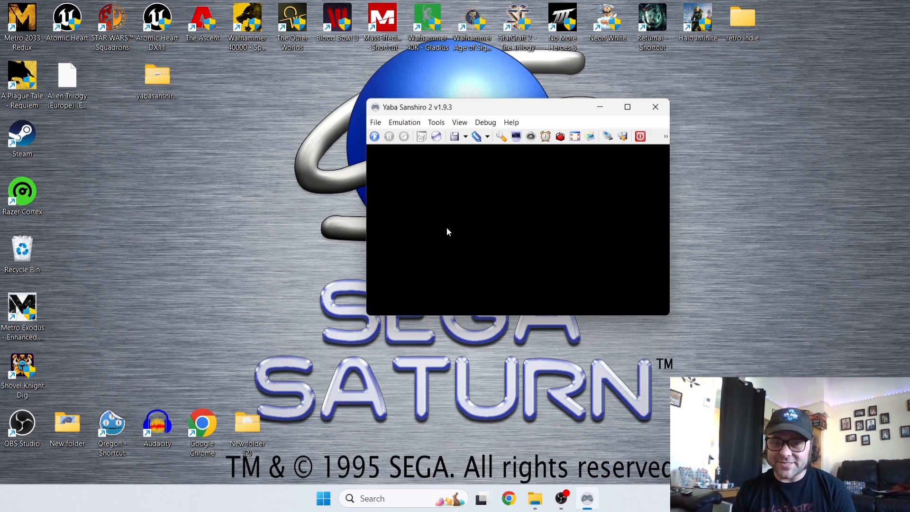
{"action": "mouse_move", "coordinate": [415, 210]}
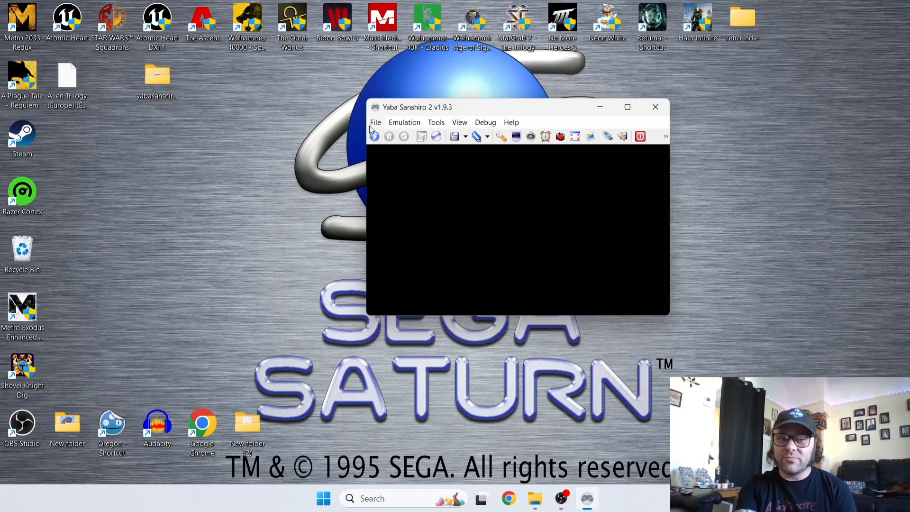
Step: Load the Alien Trilogy (Europe) disc image from the Desktop
{"action": "left_click", "coordinate": [375, 121]}
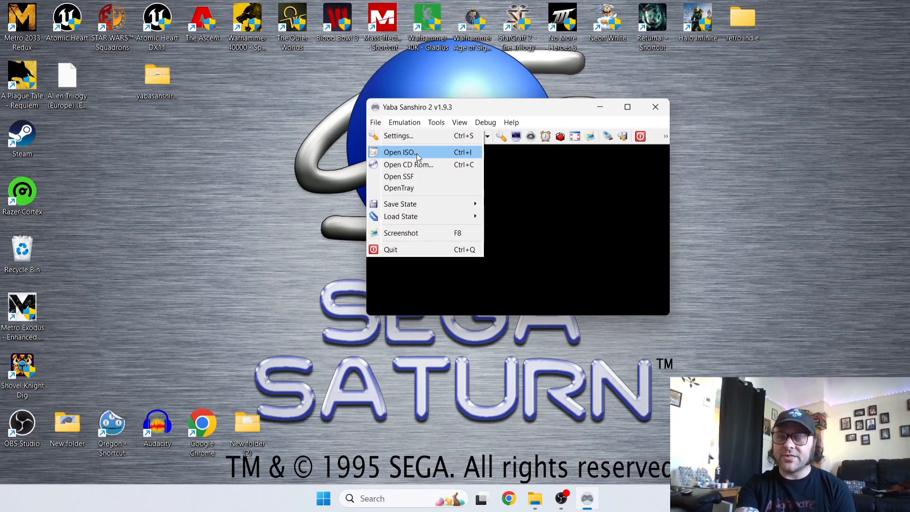
{"action": "left_click", "coordinate": [398, 152]}
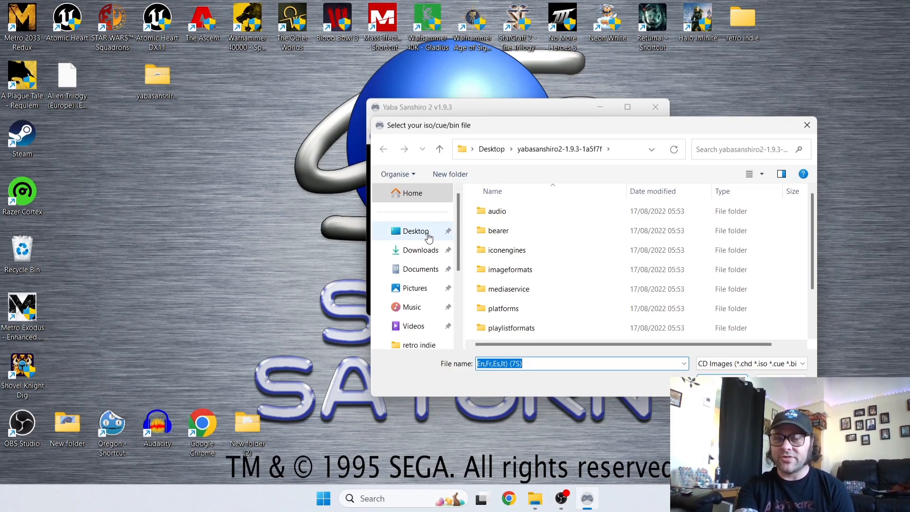
{"action": "left_click", "coordinate": [415, 230]}
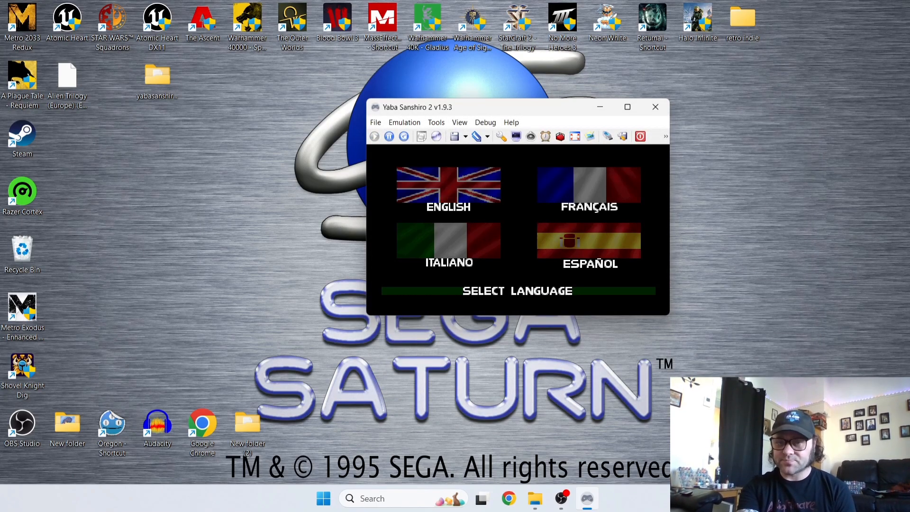
{"action": "mouse_move", "coordinate": [540, 227]}
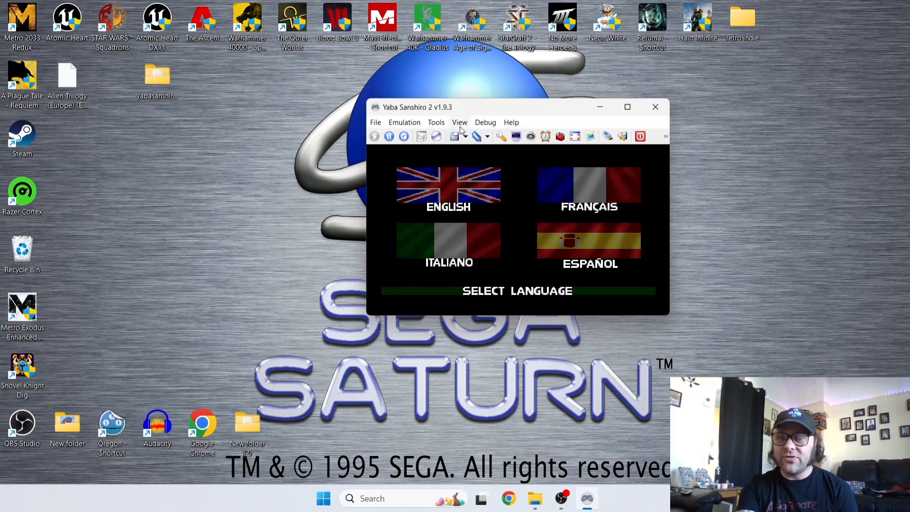
{"action": "left_click", "coordinate": [459, 122]}
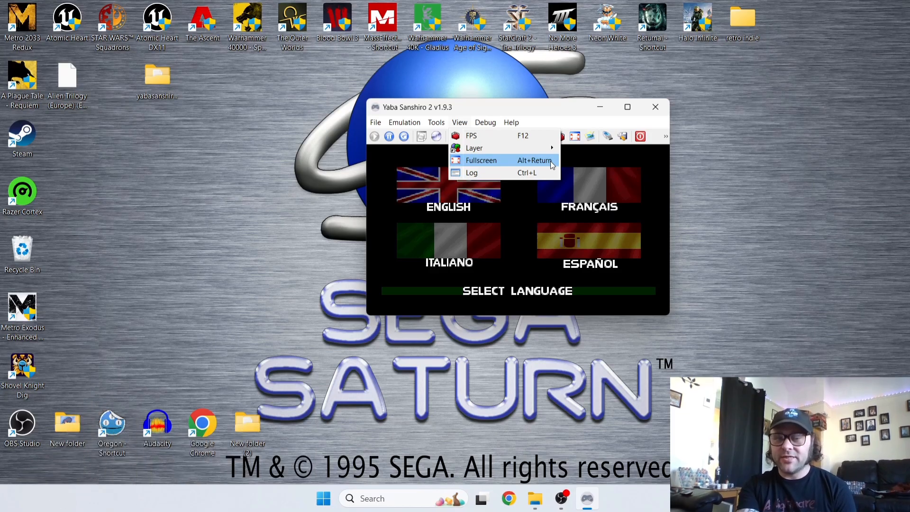
{"action": "left_click", "coordinate": [480, 160]}
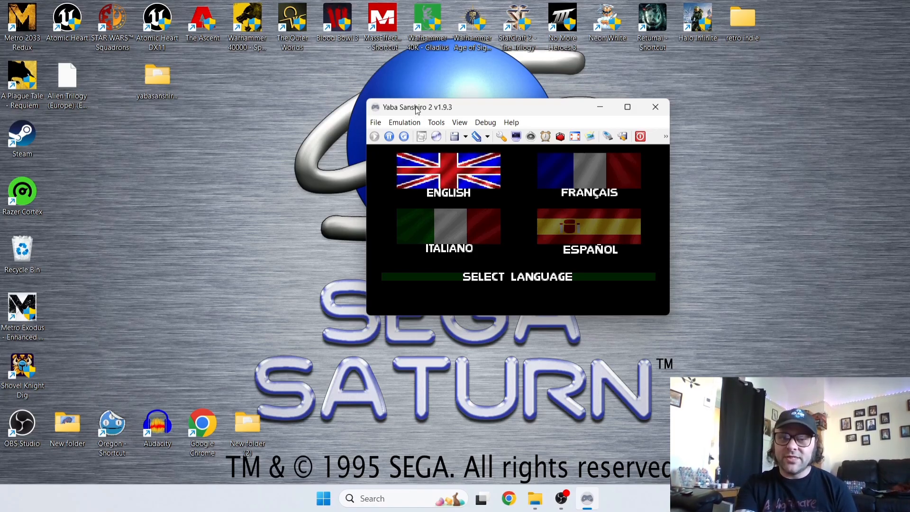
Step: In Settings, set Input to DirectX Input Interface with a Pad on Port 1
{"action": "left_click", "coordinate": [375, 121]}
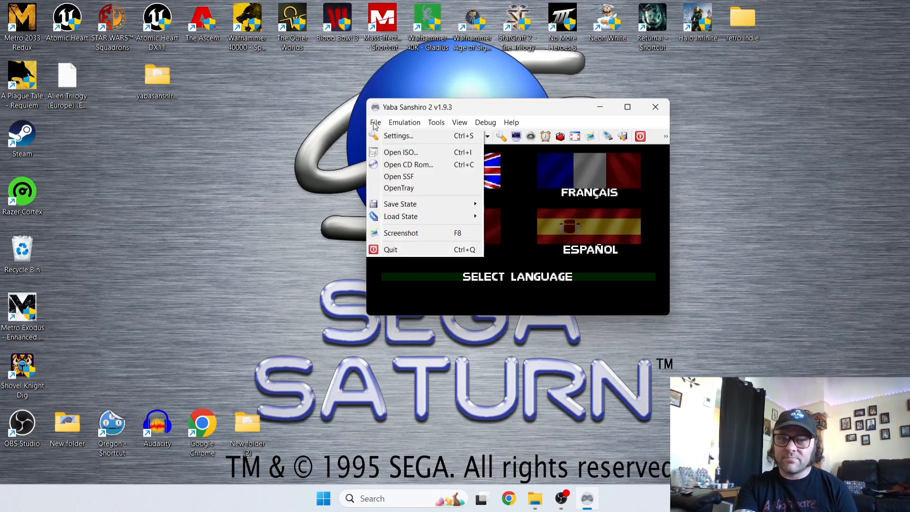
{"action": "left_click", "coordinate": [397, 135]}
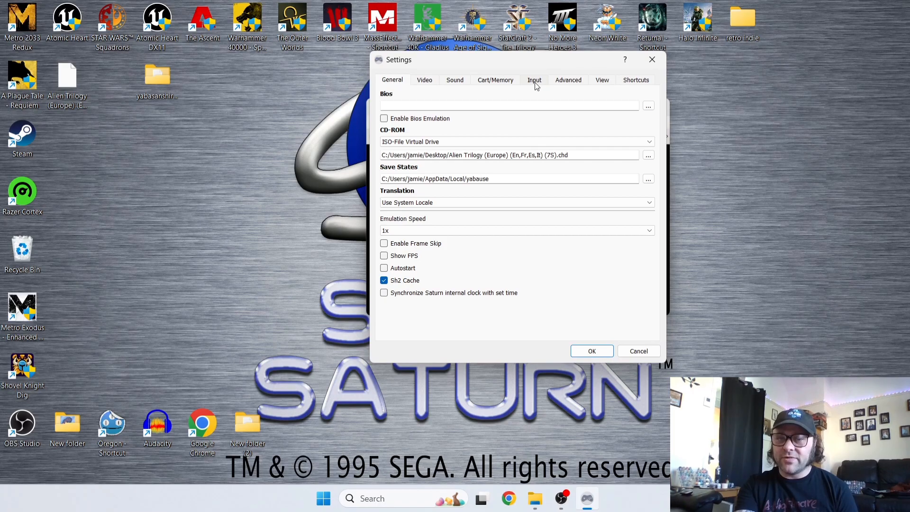
{"action": "left_click", "coordinate": [533, 80]}
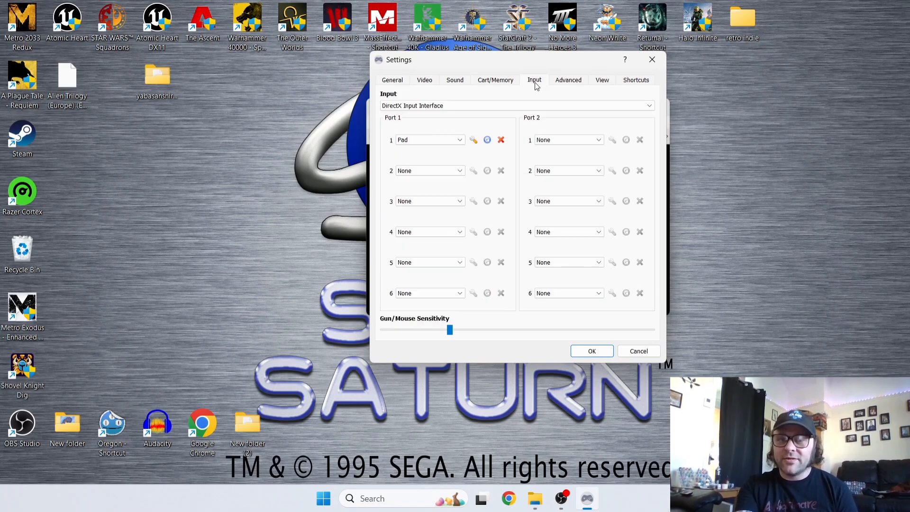
{"action": "left_click", "coordinate": [517, 106]}
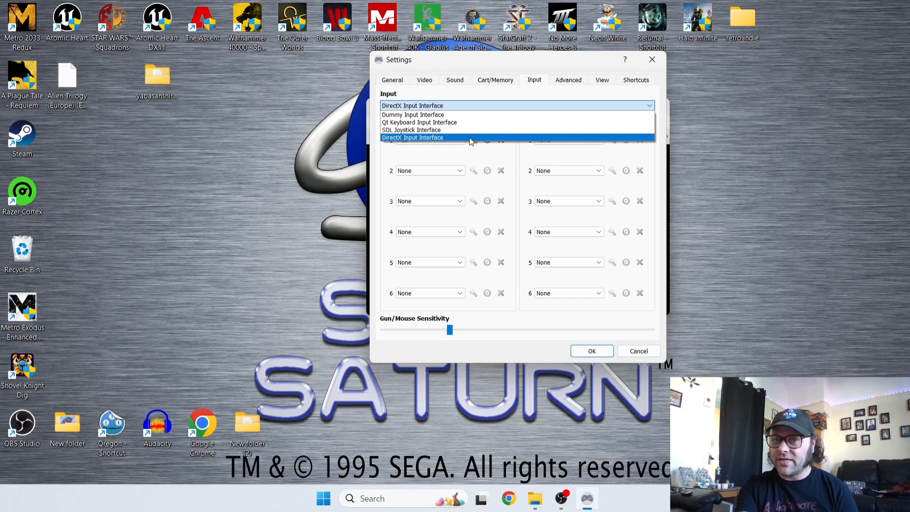
{"action": "left_click", "coordinate": [411, 137]}
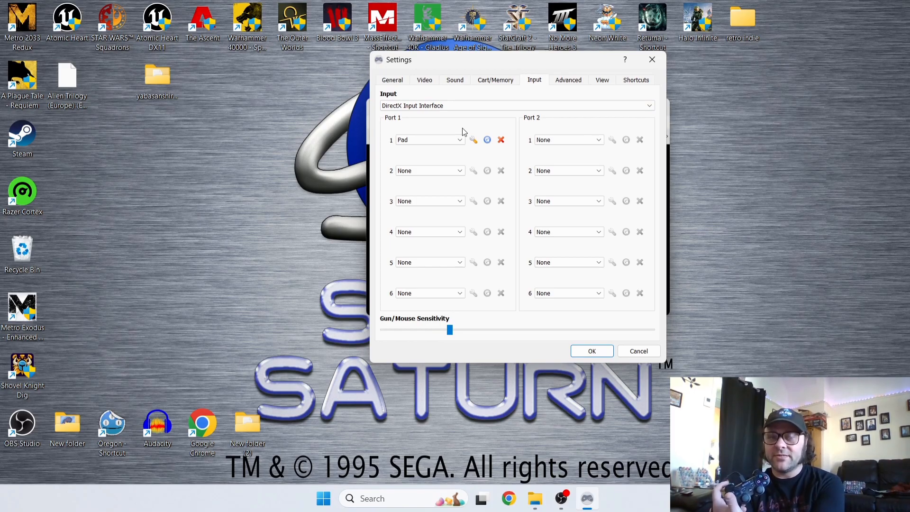
{"action": "mouse_move", "coordinate": [459, 150]}
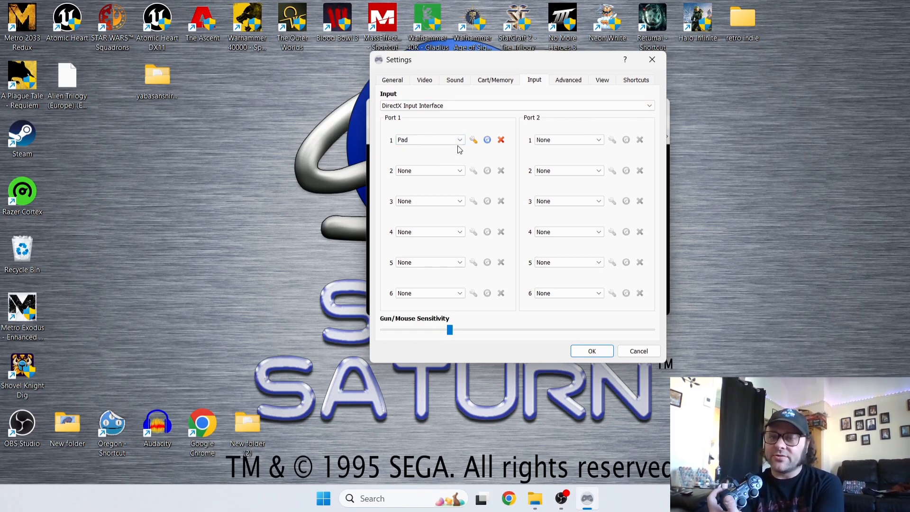
{"action": "left_click", "coordinate": [429, 139]}
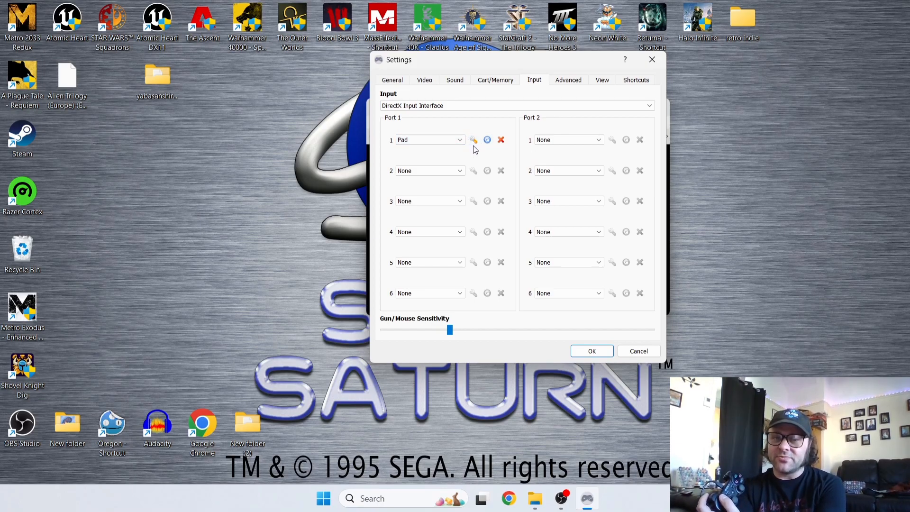
Step: Map the port 1 pad's d-pad and face buttons to the controller, then close the mapping
{"action": "left_click", "coordinate": [473, 139]}
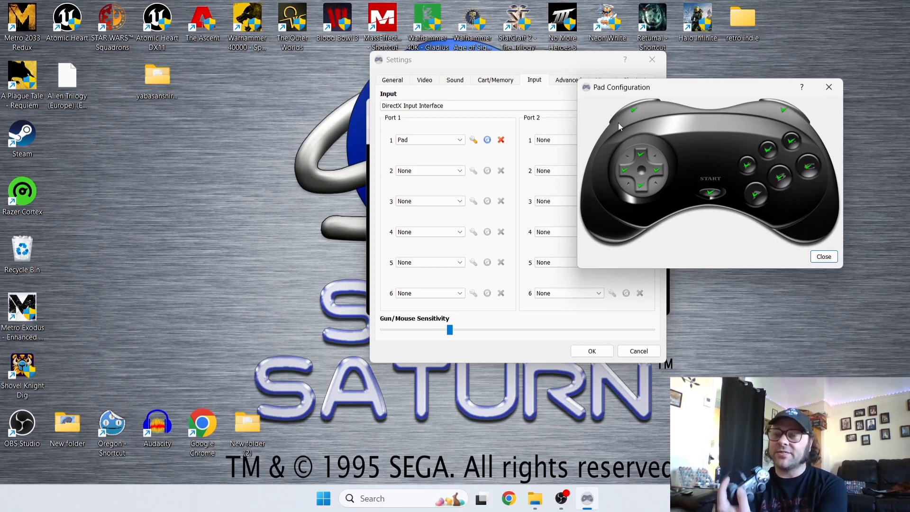
{"action": "mouse_move", "coordinate": [713, 127]}
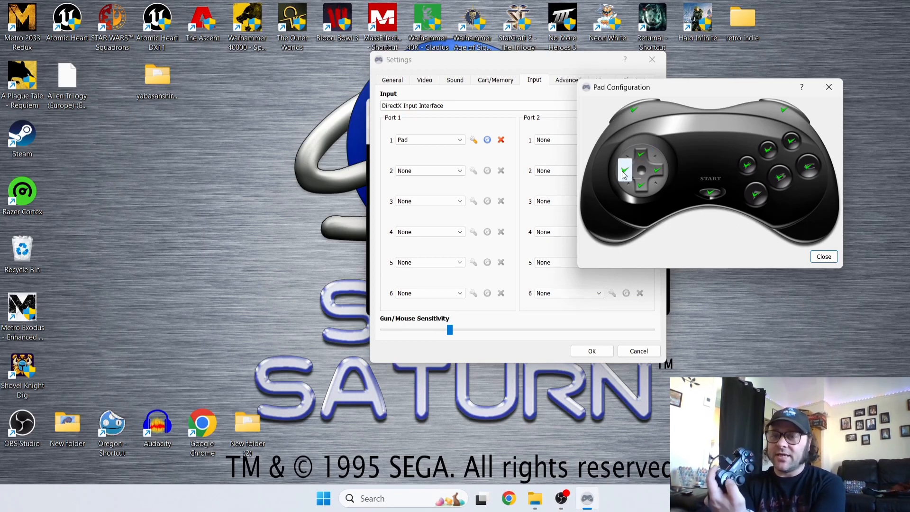
{"action": "left_click", "coordinate": [625, 170]}
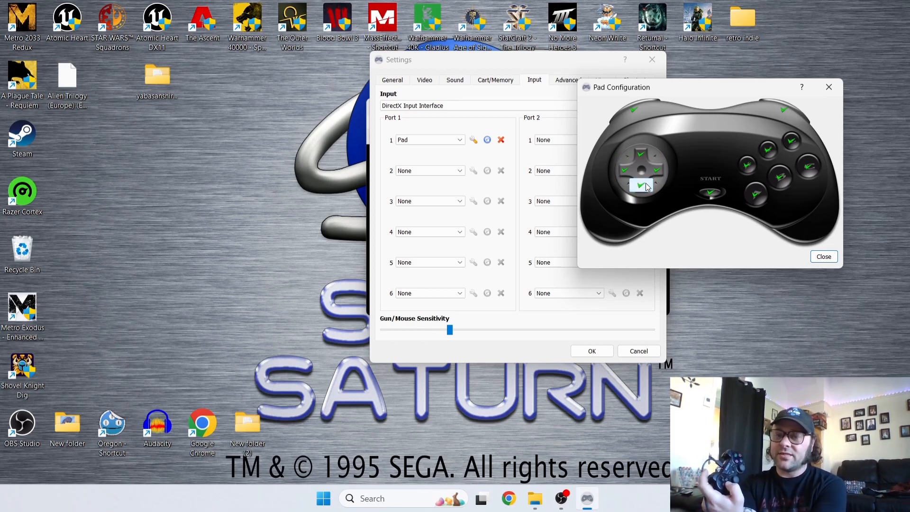
{"action": "left_click", "coordinate": [708, 192]}
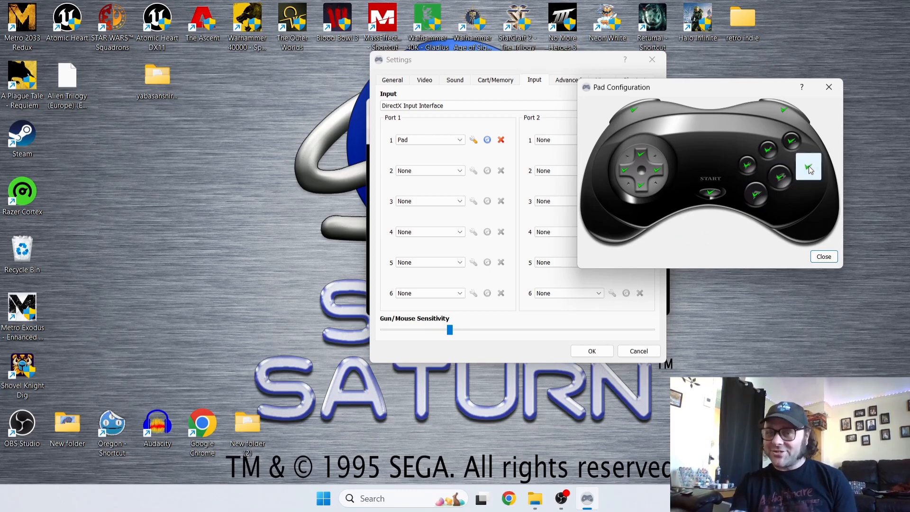
{"action": "left_click", "coordinate": [634, 110]}
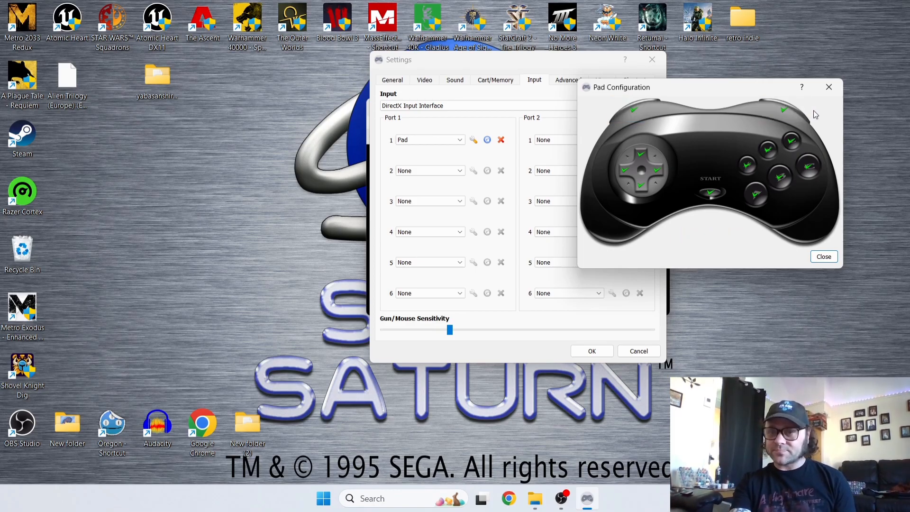
{"action": "mouse_move", "coordinate": [865, 199]}
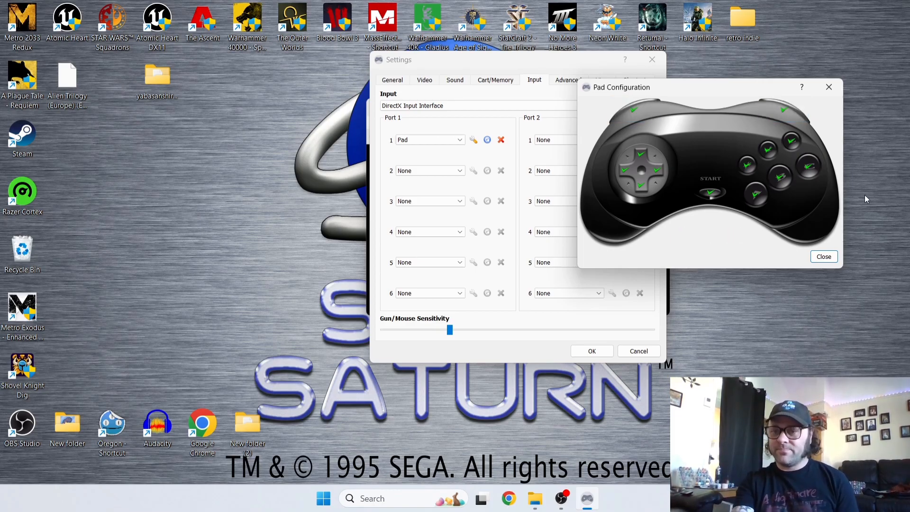
{"action": "left_click", "coordinate": [822, 256]}
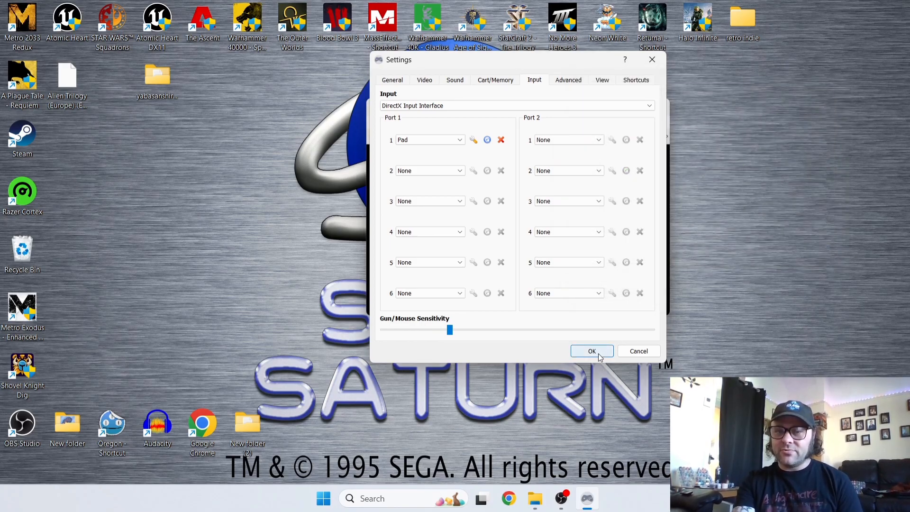
Step: Confirm Settings with OK and start Alien Trilogy from the language screen
{"action": "left_click", "coordinate": [591, 350]}
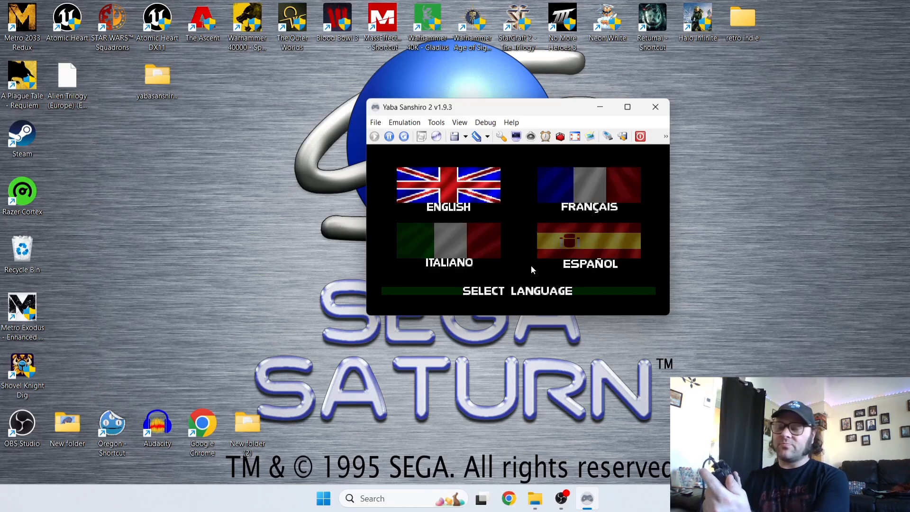
{"action": "left_click", "coordinate": [448, 186]}
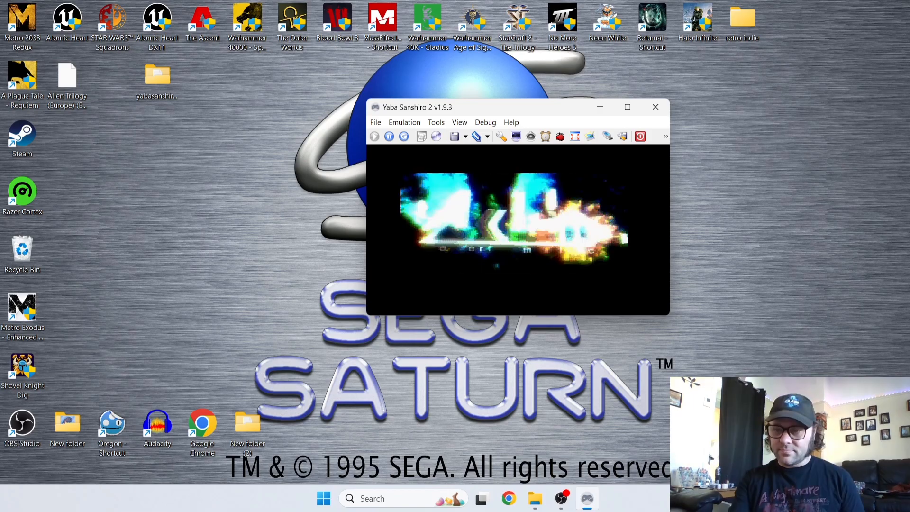
{"action": "left_click", "coordinate": [560, 498]}
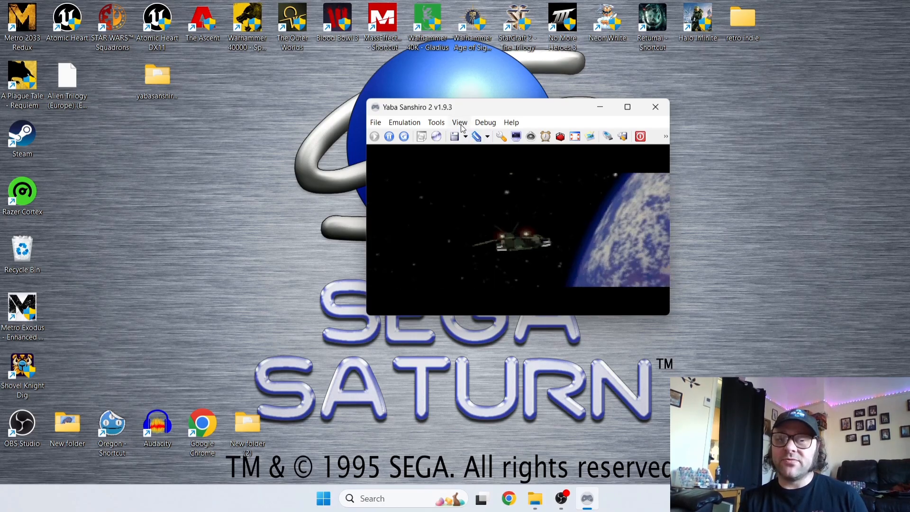
Step: Switch the game to fullscreen and continue past the mission brief with A
{"action": "left_click", "coordinate": [459, 122]}
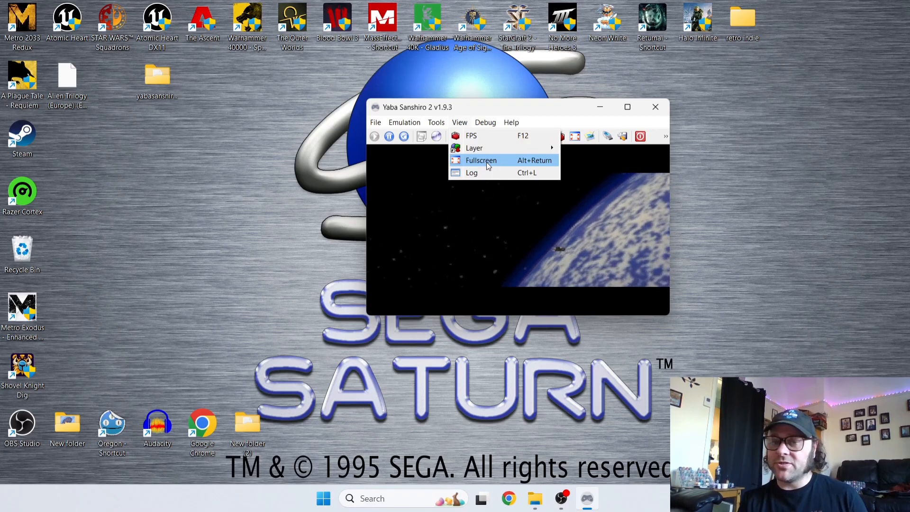
{"action": "left_click", "coordinate": [480, 161]}
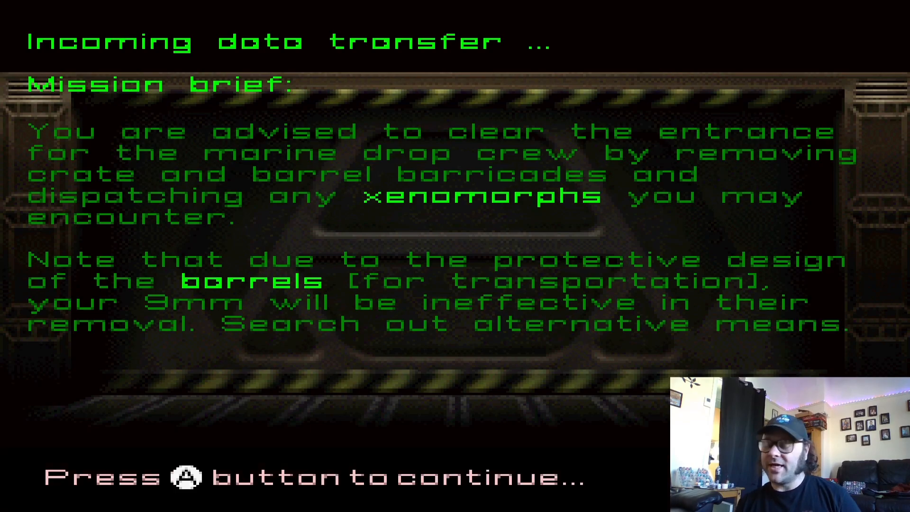
{"action": "key", "text": "a"}
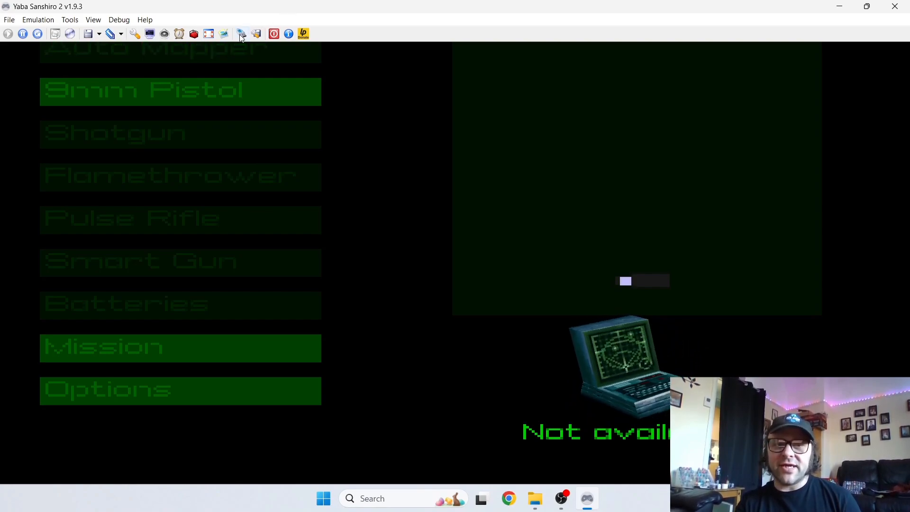
{"action": "mouse_move", "coordinate": [224, 33]}
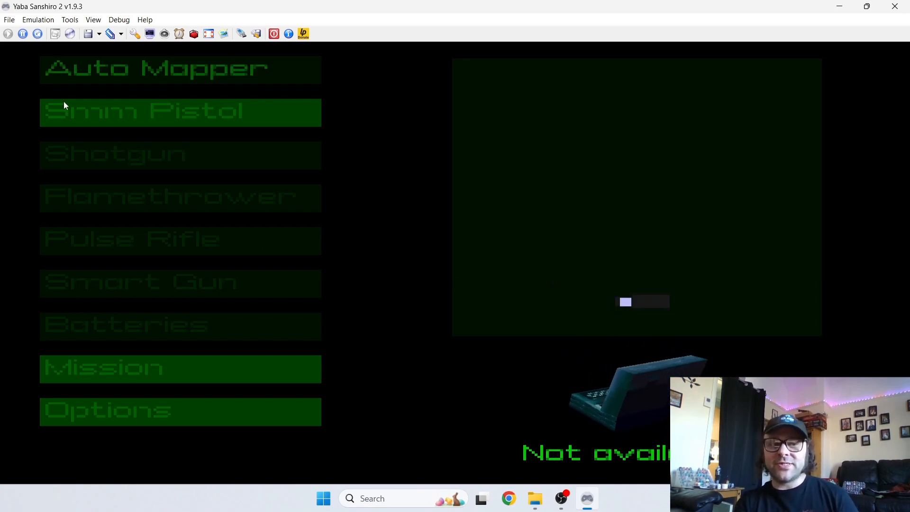
Step: Relaunch Yaba Sanshiro 2 from its program folder into a normal window with a blank display
{"action": "left_click", "coordinate": [9, 19]}
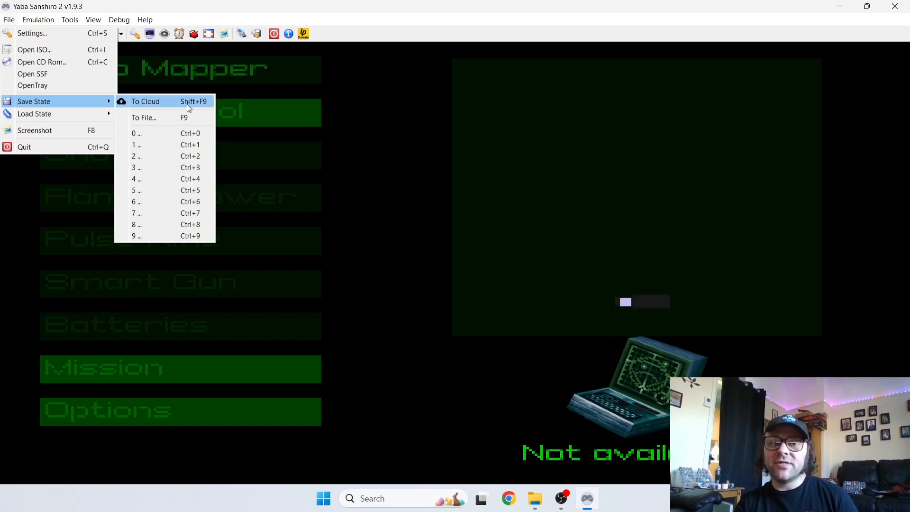
{"action": "mouse_move", "coordinate": [168, 133]}
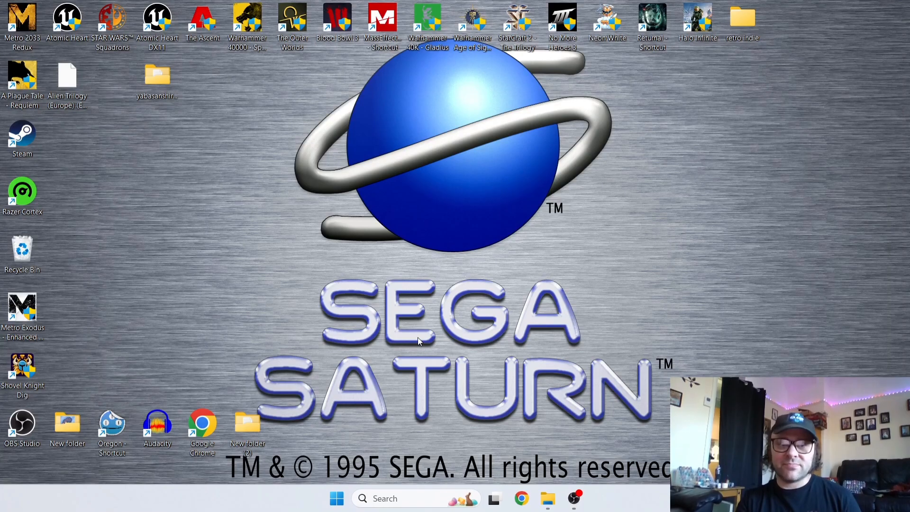
{"action": "double_click", "coordinate": [157, 78]}
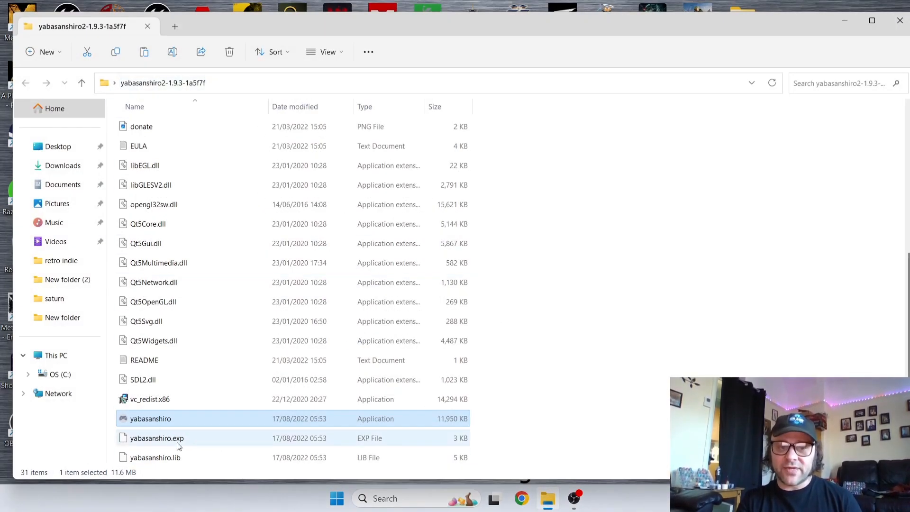
{"action": "double_click", "coordinate": [150, 418]}
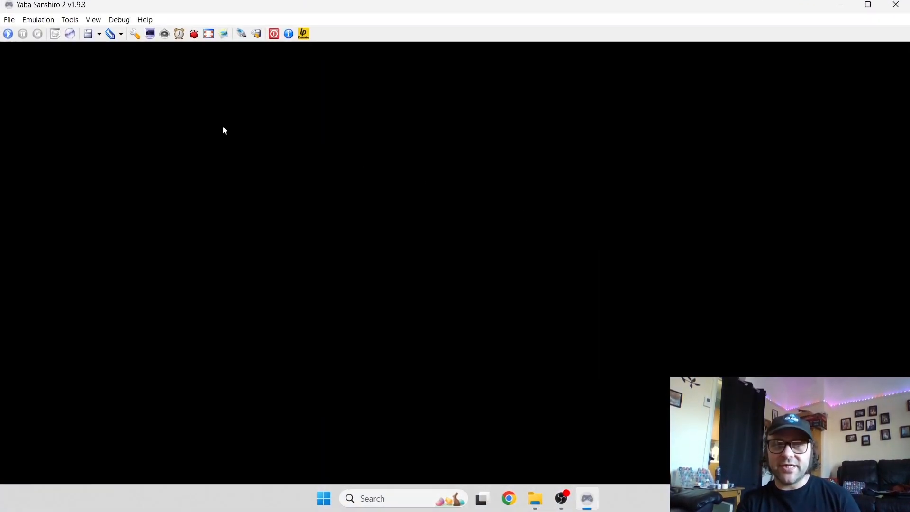
Step: Boot the Alien Trilogy disc image and restore the slot 0 save state (21/03/2023 14:57)
{"action": "left_click", "coordinate": [8, 19]}
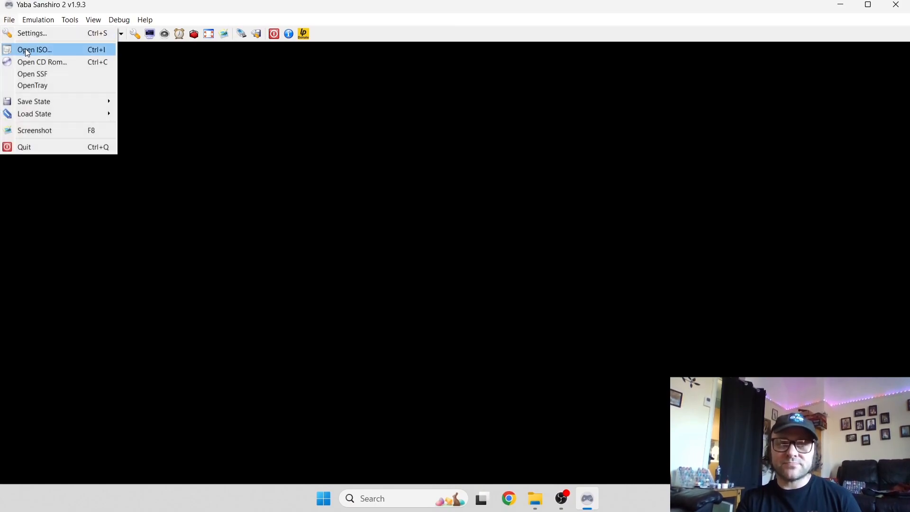
{"action": "left_click", "coordinate": [34, 49]}
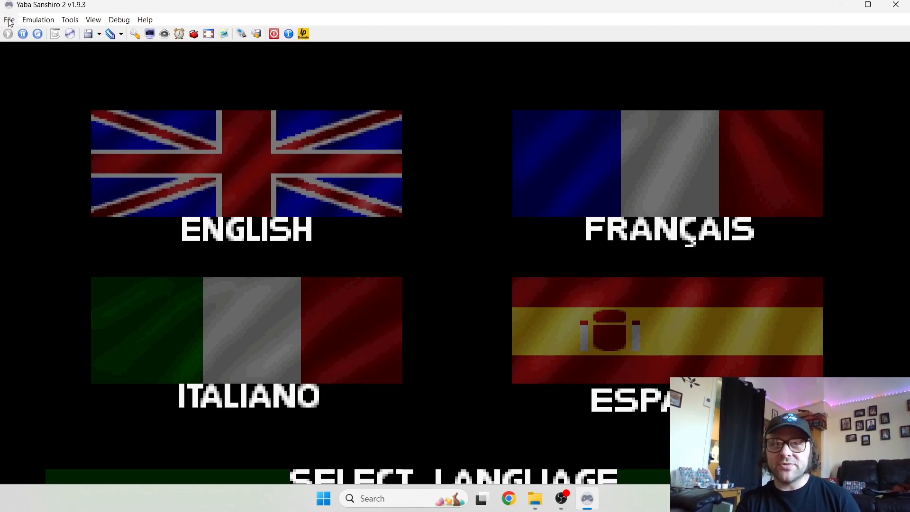
{"action": "left_click", "coordinate": [8, 18]}
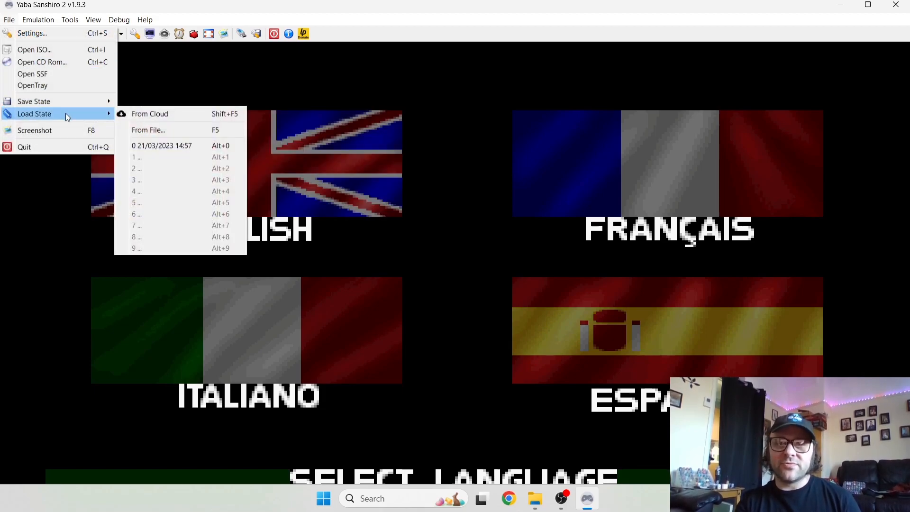
{"action": "mouse_move", "coordinate": [180, 145]}
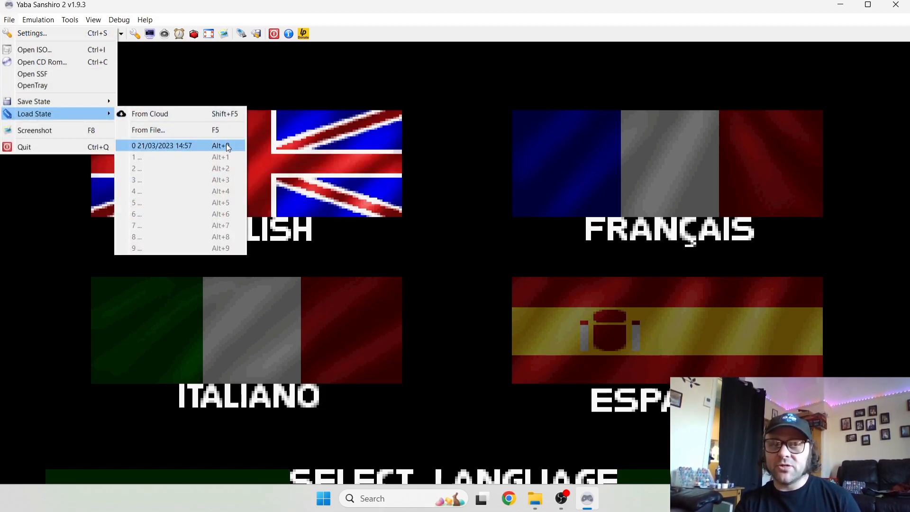
{"action": "left_click", "coordinate": [161, 145]}
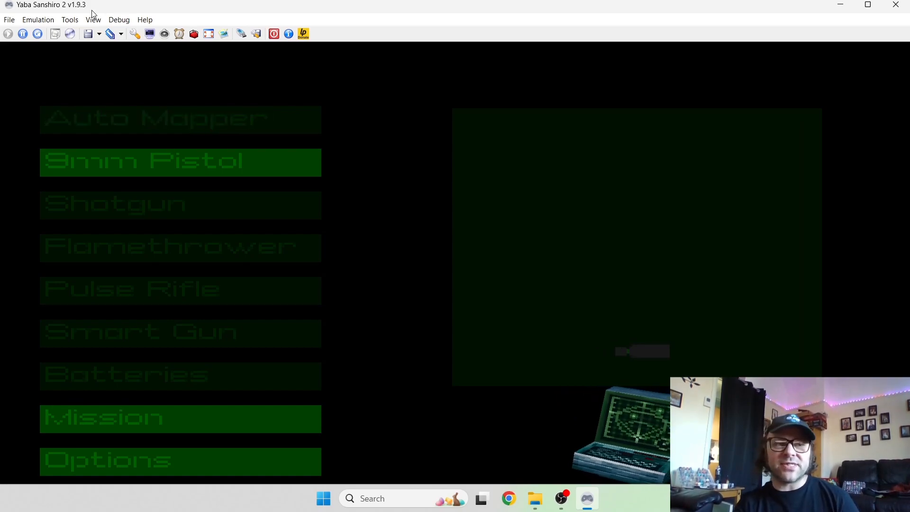
Step: In Settings' Video tab, set Window Resolution to a fixed 4:3 aspect ratio
{"action": "left_click", "coordinate": [8, 19]}
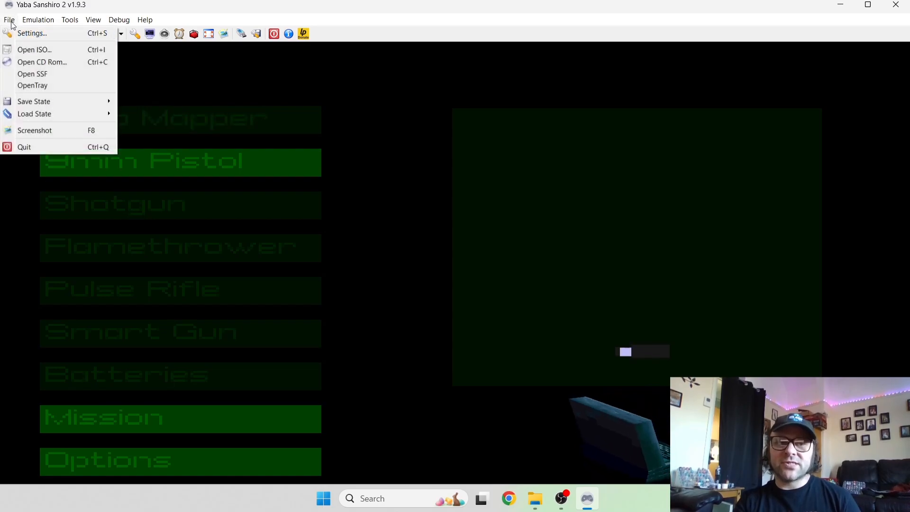
{"action": "left_click", "coordinate": [32, 33]}
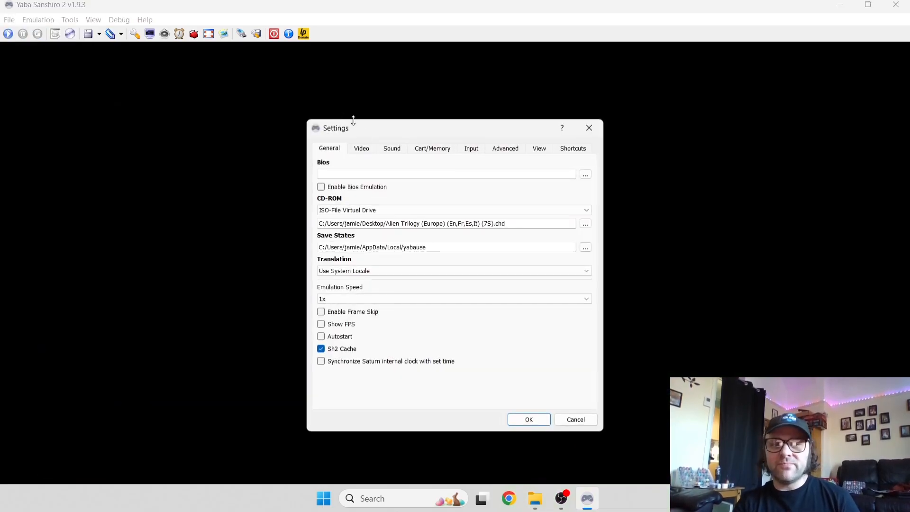
{"action": "left_click", "coordinate": [361, 148]}
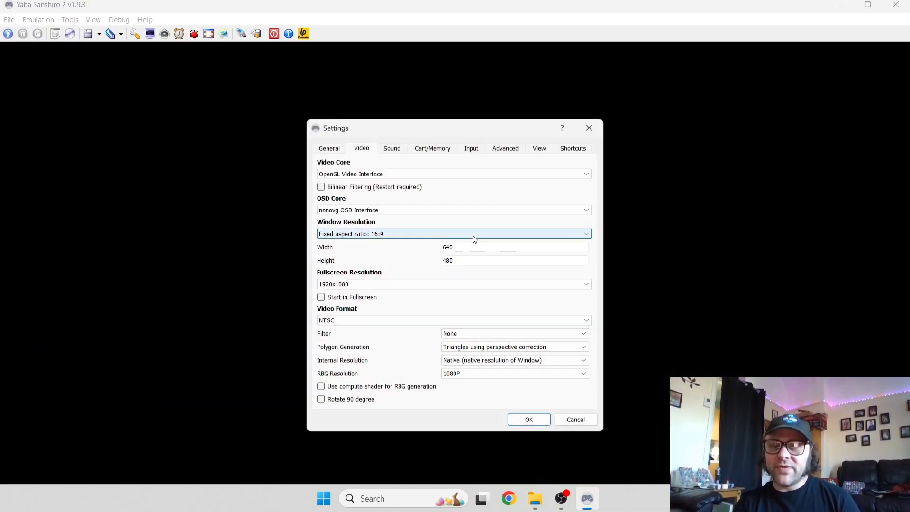
{"action": "left_click", "coordinate": [454, 233]}
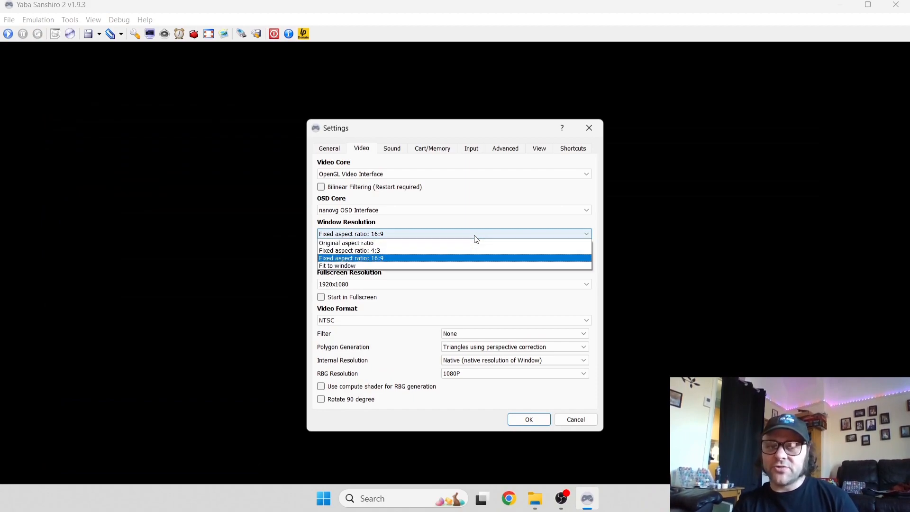
{"action": "mouse_move", "coordinate": [462, 250]}
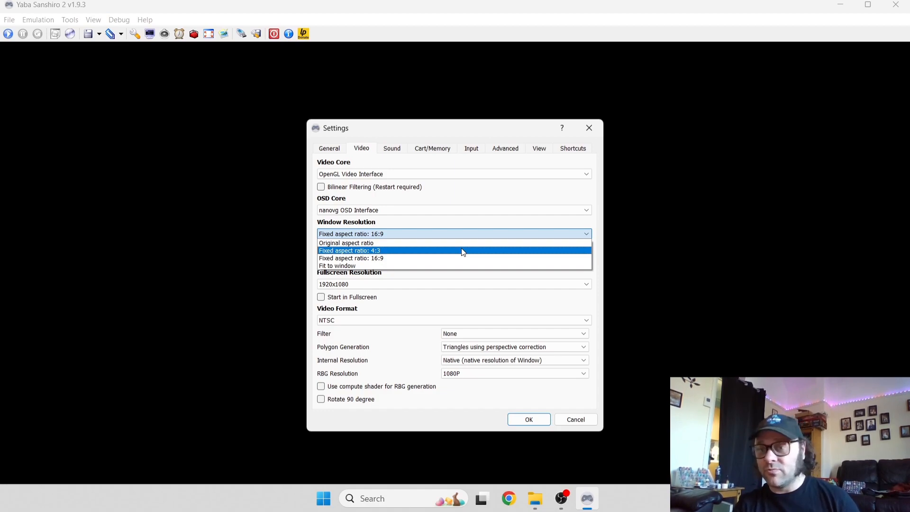
{"action": "left_click", "coordinate": [349, 250]}
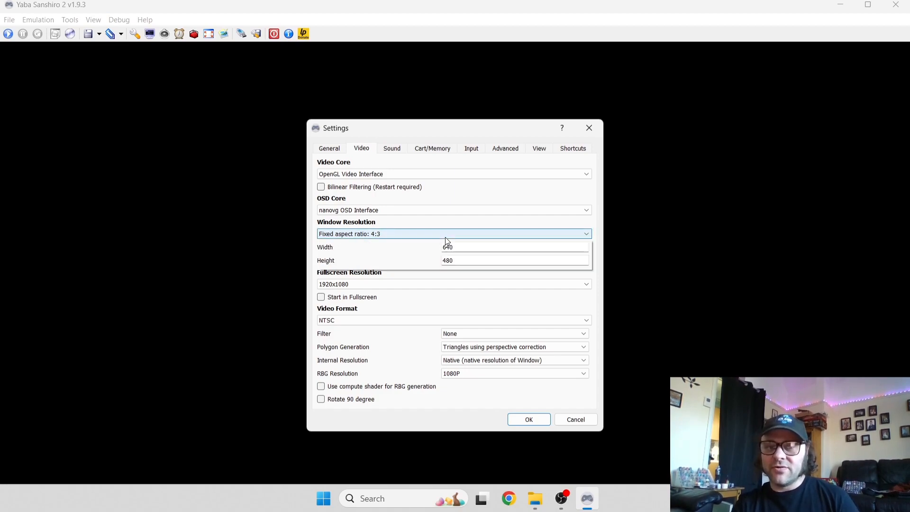
{"action": "left_click", "coordinate": [454, 233]}
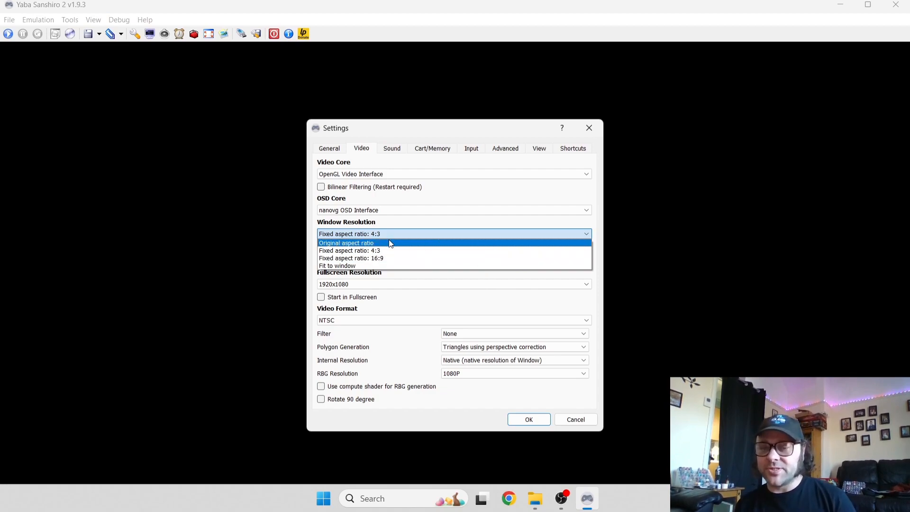
{"action": "left_click", "coordinate": [350, 250]}
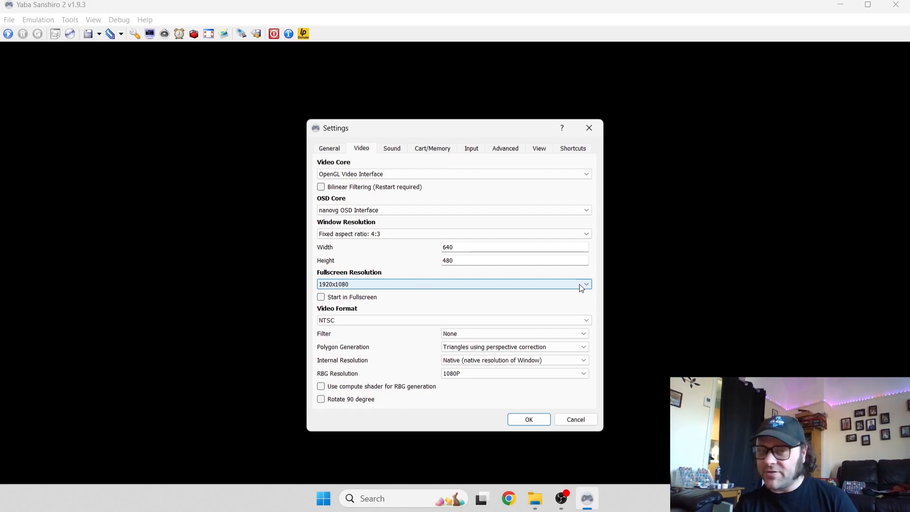
Step: Keep 1920x1080 full screen resolution and no filter, then review RBG resolution choices
{"action": "left_click", "coordinate": [584, 283]}
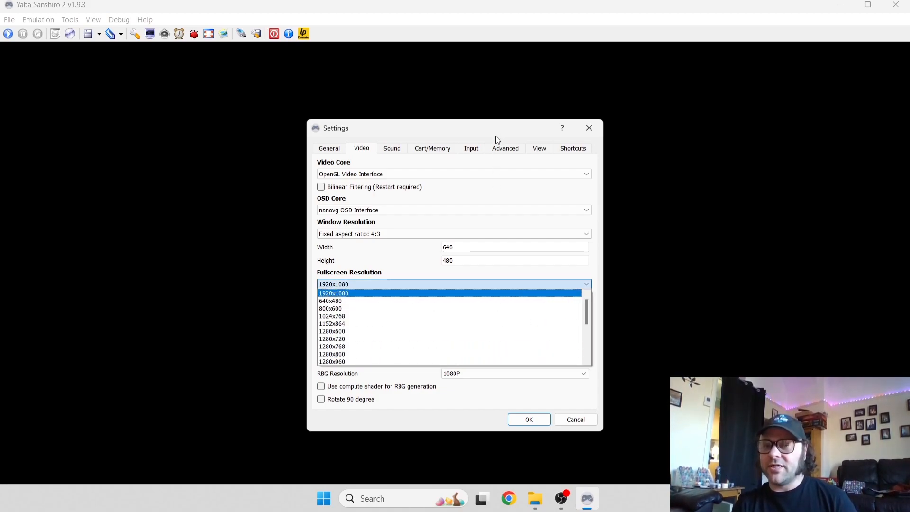
{"action": "left_click", "coordinate": [334, 292]}
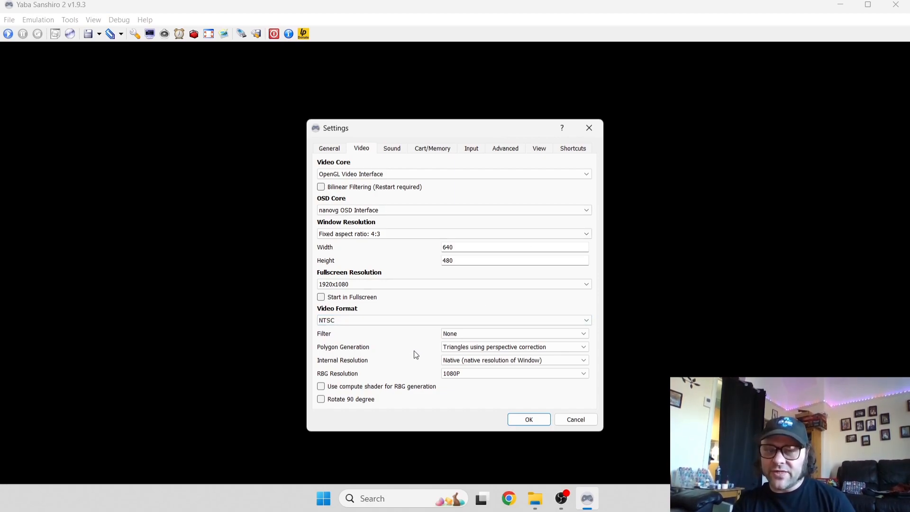
{"action": "left_click", "coordinate": [513, 333]}
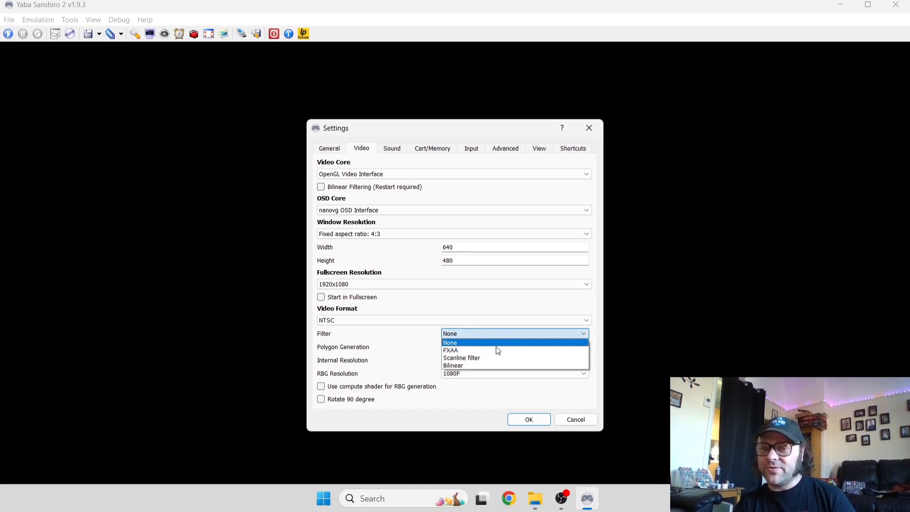
{"action": "mouse_move", "coordinate": [499, 357]}
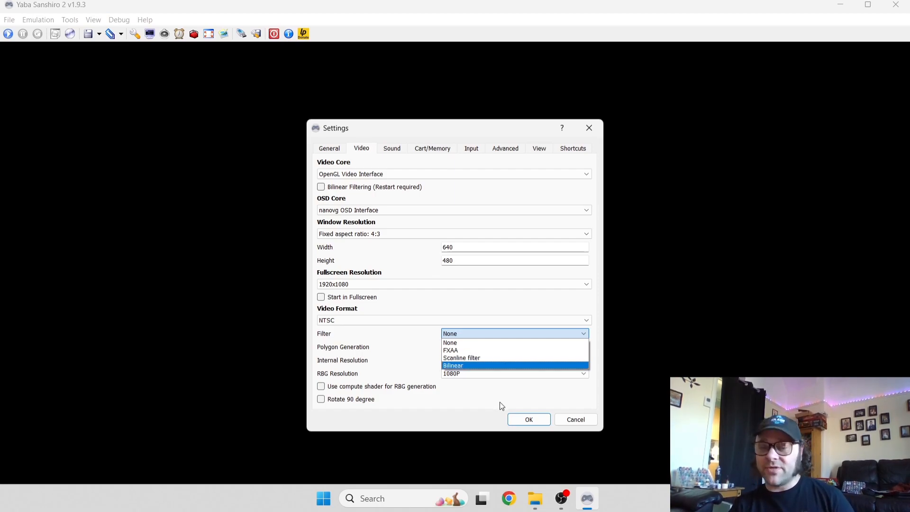
{"action": "left_click", "coordinate": [450, 342]}
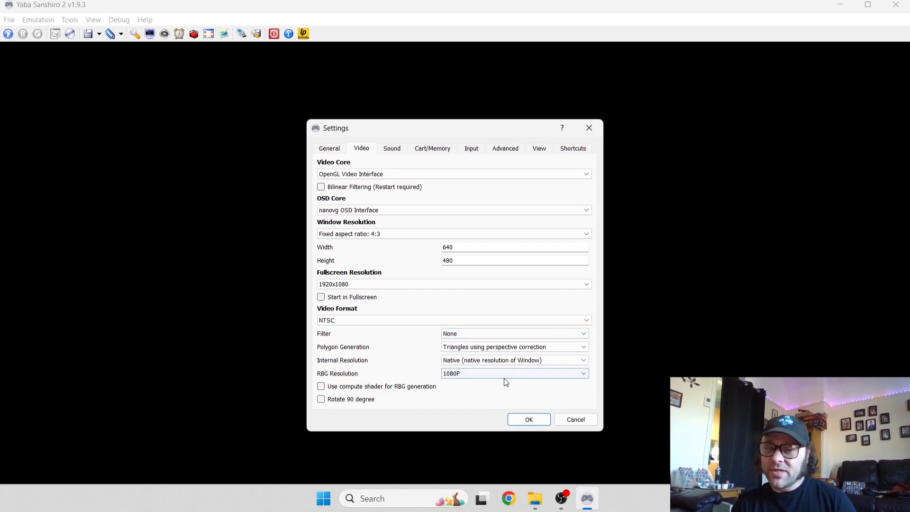
{"action": "left_click", "coordinate": [512, 373]}
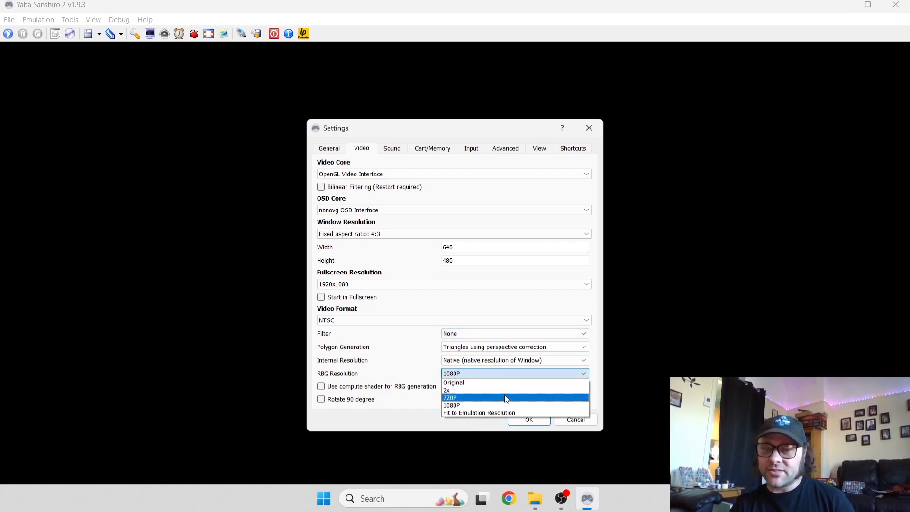
{"action": "mouse_move", "coordinate": [502, 390]}
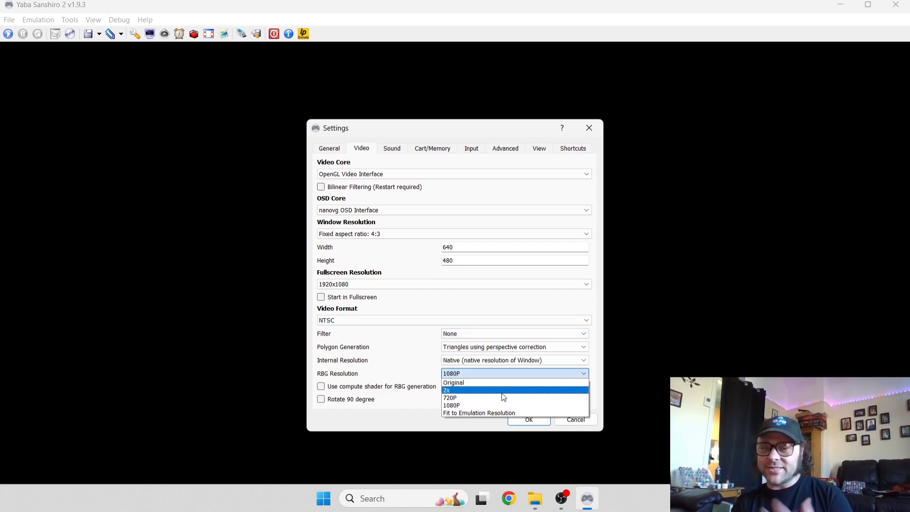
{"action": "mouse_move", "coordinate": [502, 397]}
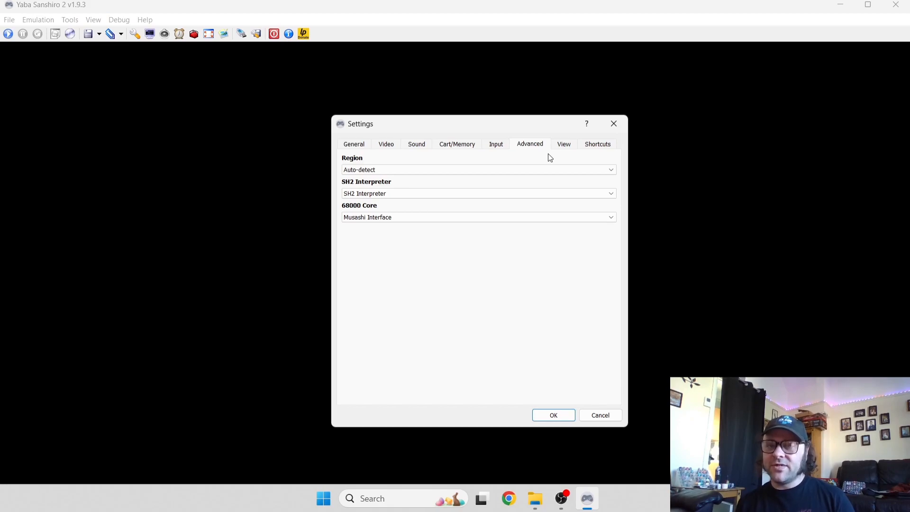
{"action": "mouse_move", "coordinate": [517, 162]}
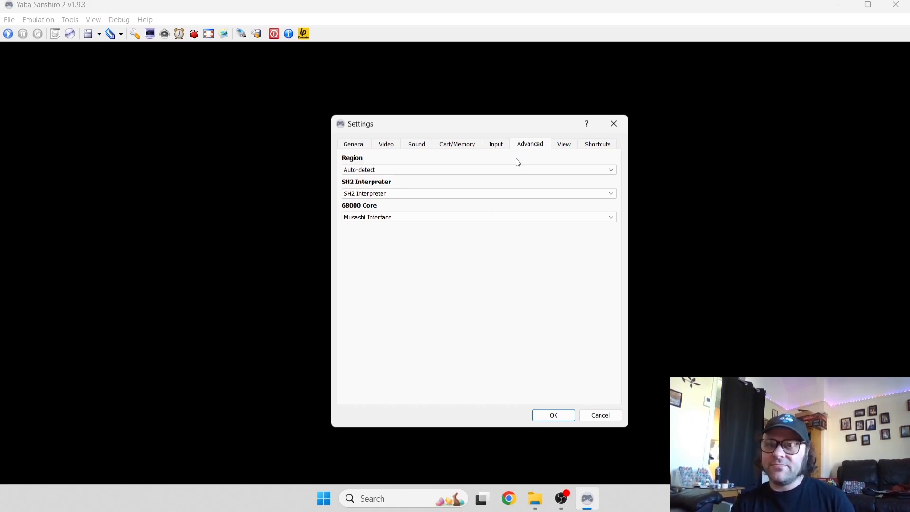
Step: Set the console region to Japan (NTSC) and confirm with OK
{"action": "left_click", "coordinate": [477, 170]}
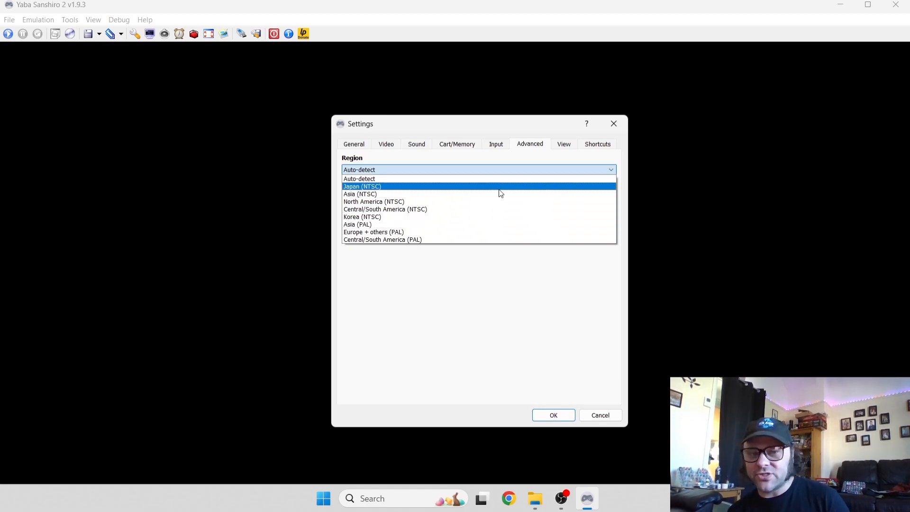
{"action": "mouse_move", "coordinate": [460, 178]}
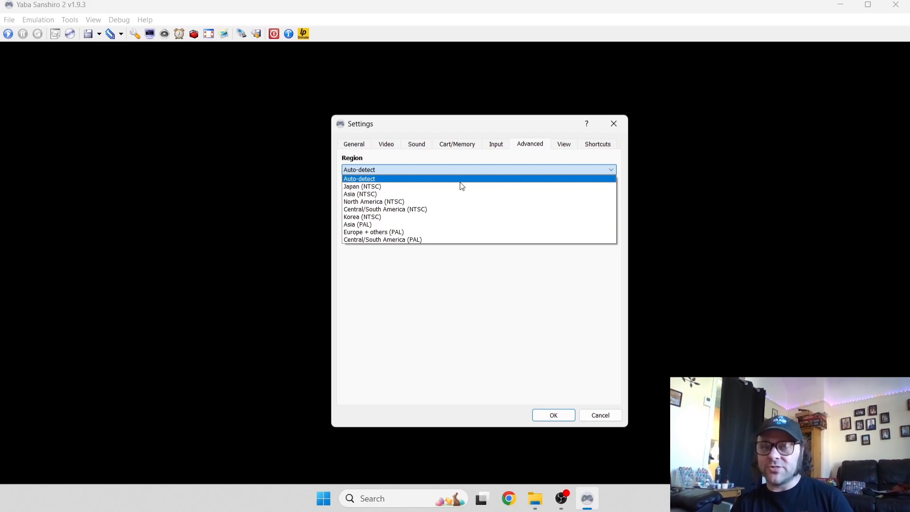
{"action": "mouse_move", "coordinate": [463, 187]}
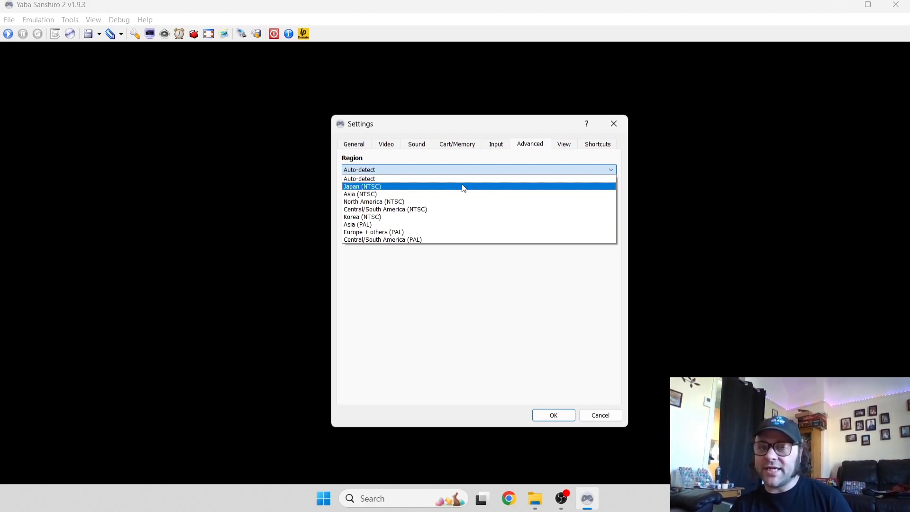
{"action": "left_click", "coordinate": [362, 186]}
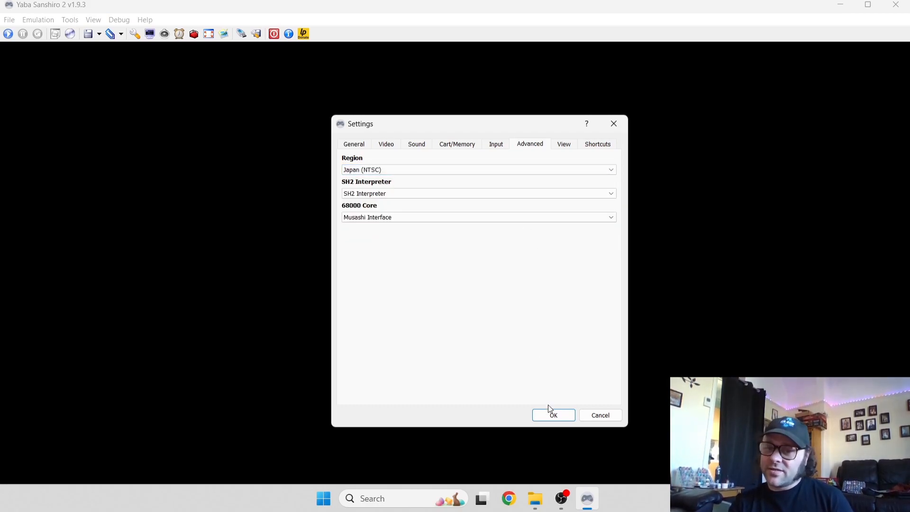
{"action": "left_click", "coordinate": [551, 415]}
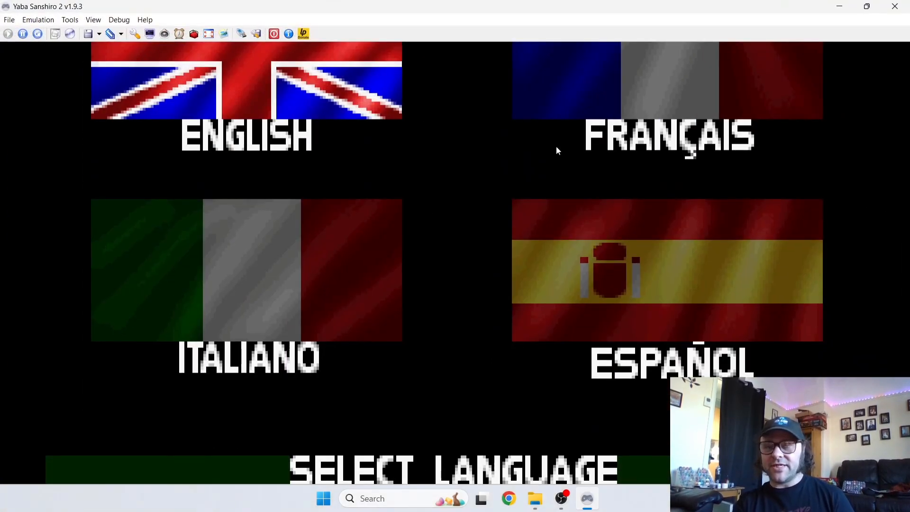
{"action": "mouse_move", "coordinate": [468, 200]}
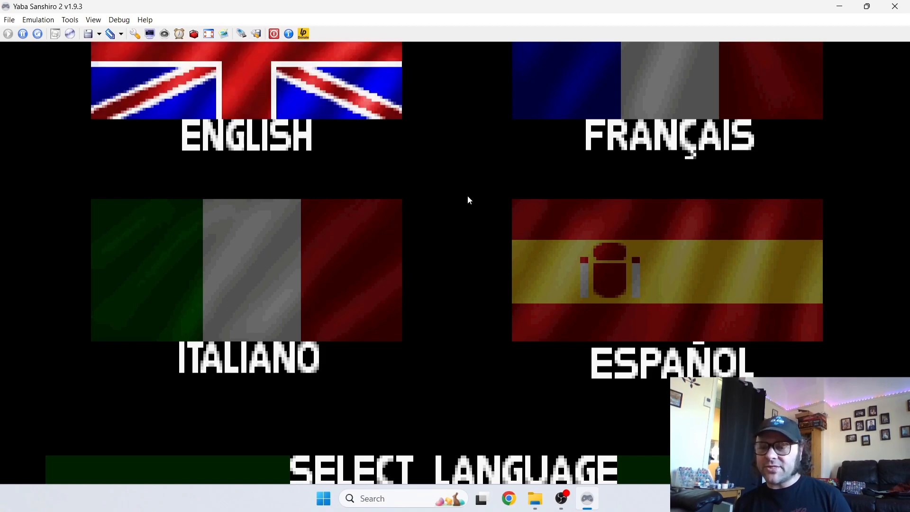